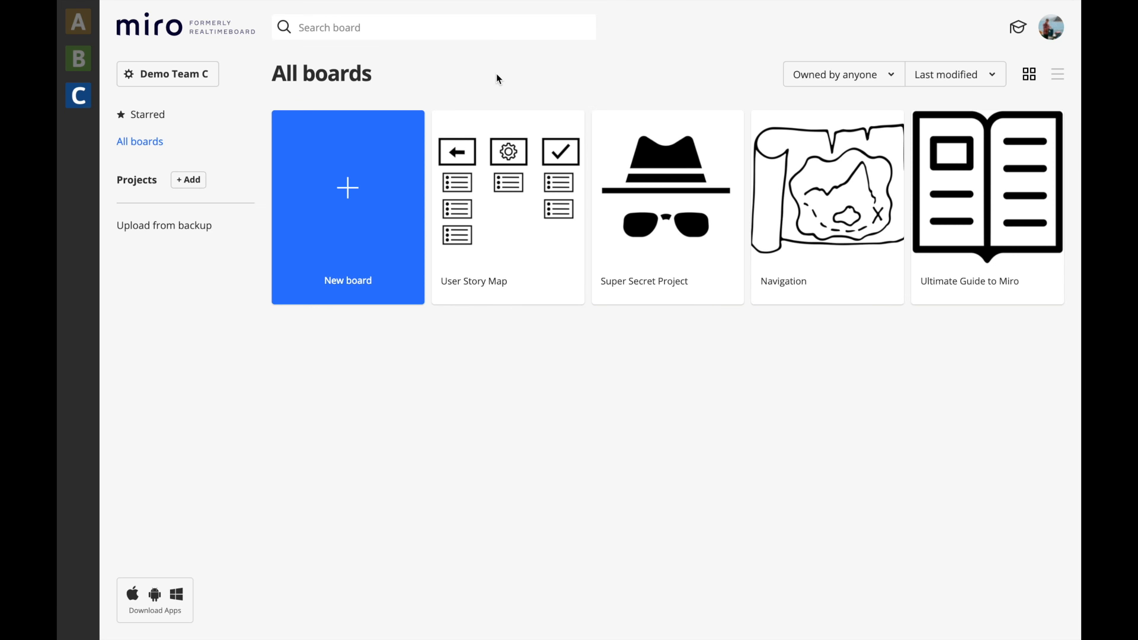
pyautogui.moveTo(499, 110)
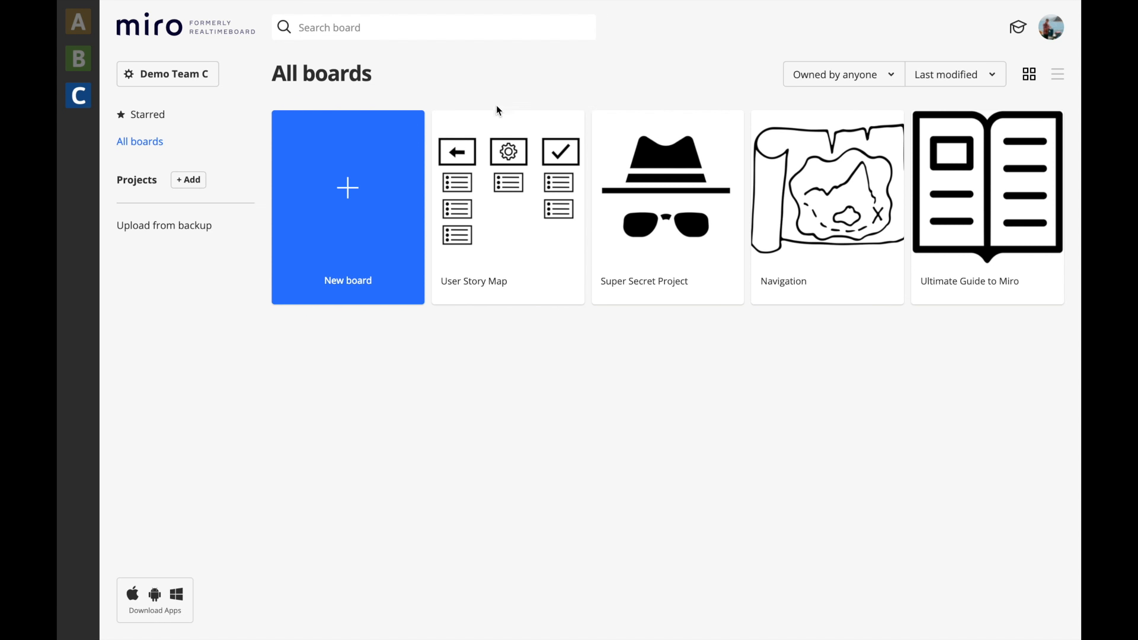
pyautogui.moveTo(646, 173)
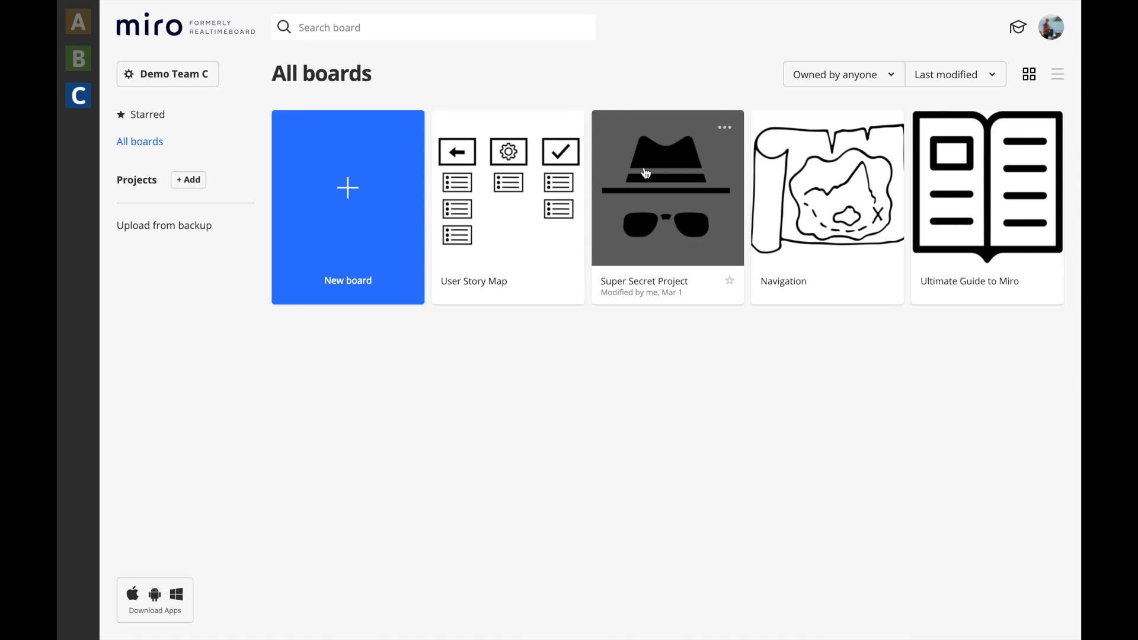
pyautogui.moveTo(819, 164)
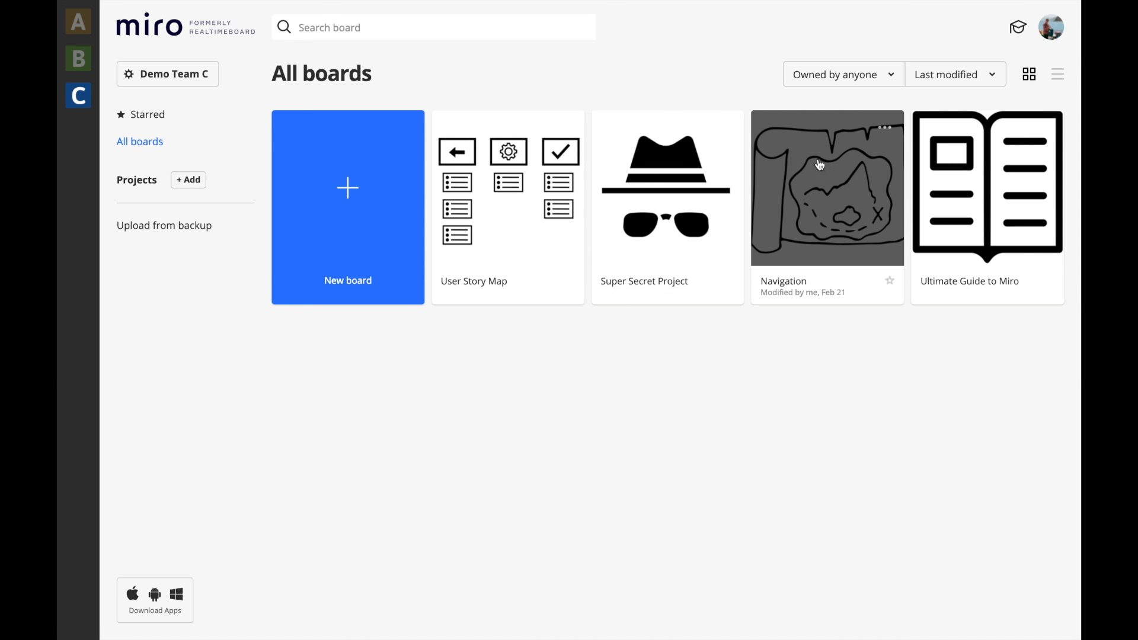
pyautogui.moveTo(395, 189)
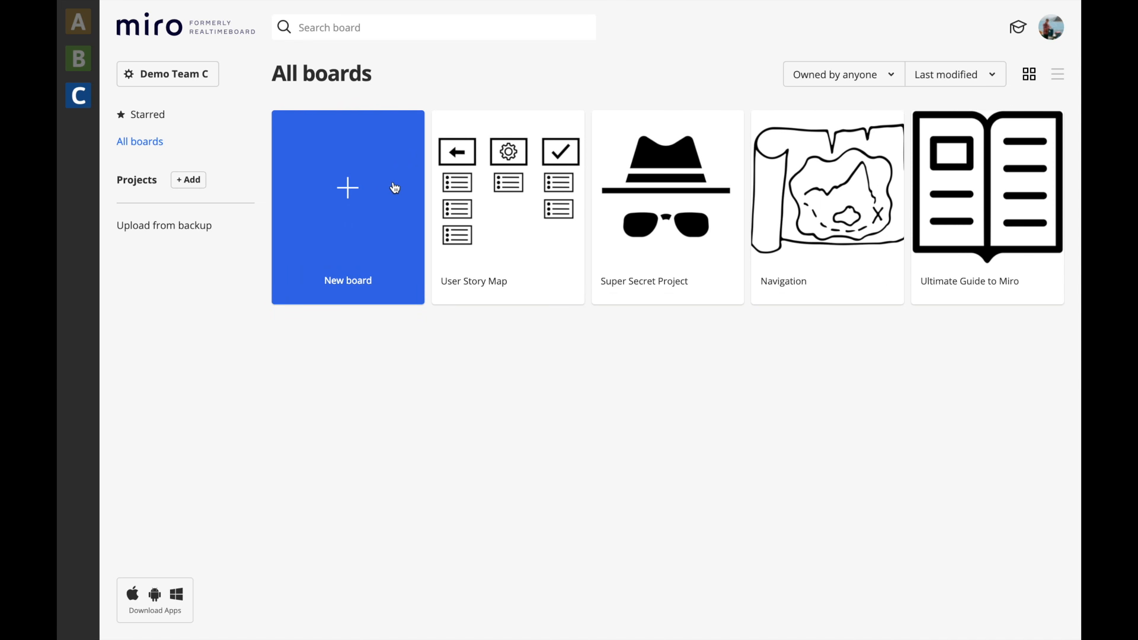
# - Create a new board and add the Kanban/Scrum Board template with To do, In progress and Done columns
pyautogui.click(348, 189)
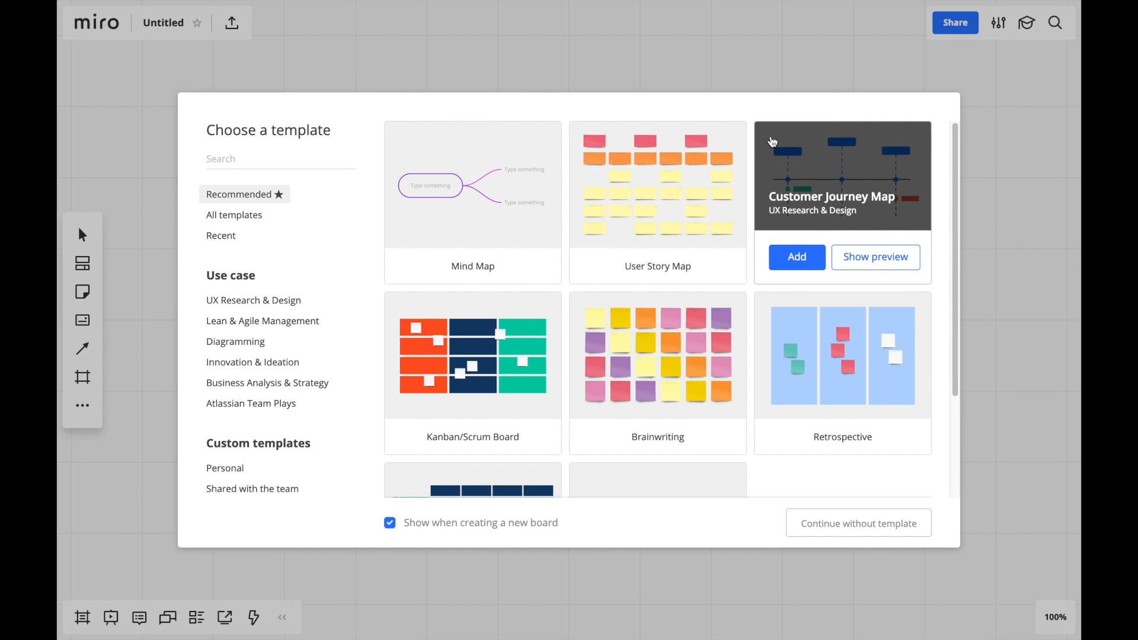
pyautogui.moveTo(768, 285)
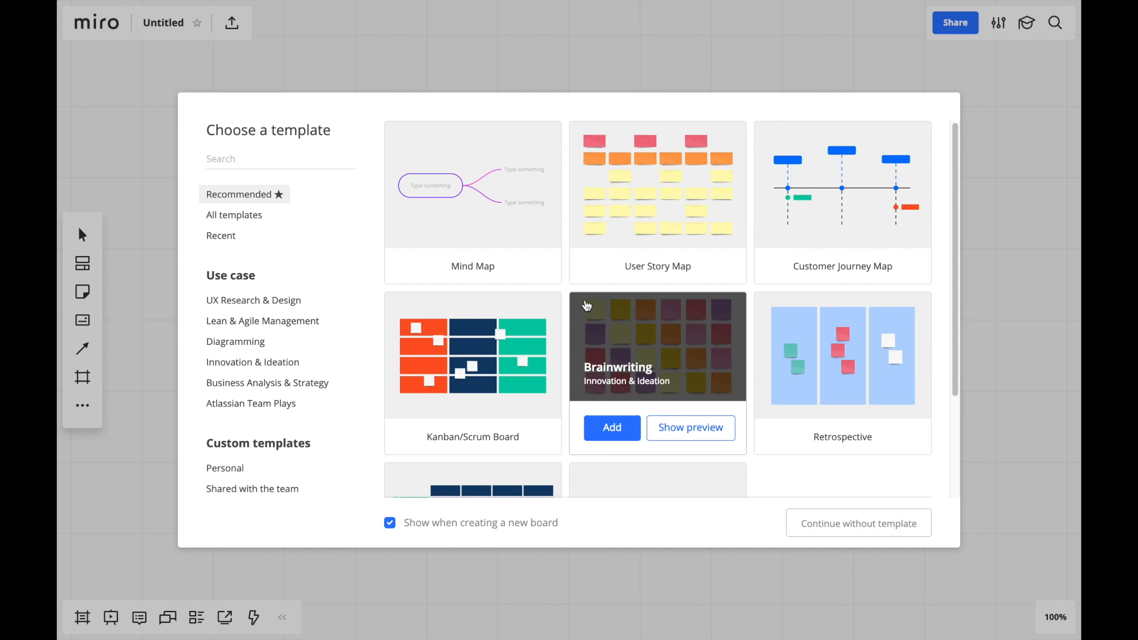
pyautogui.scroll(-3)
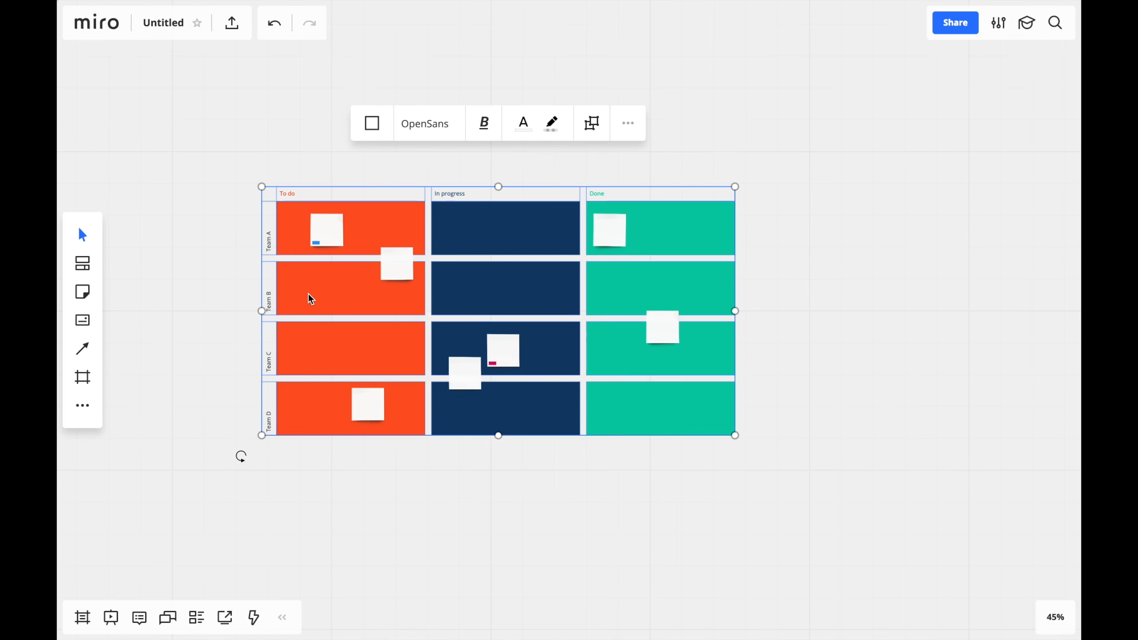
# - Rename row labels to Name and columns to Yesterday, Today, Blockers, recolour them, and select the whole grid
pyautogui.scroll(-3)
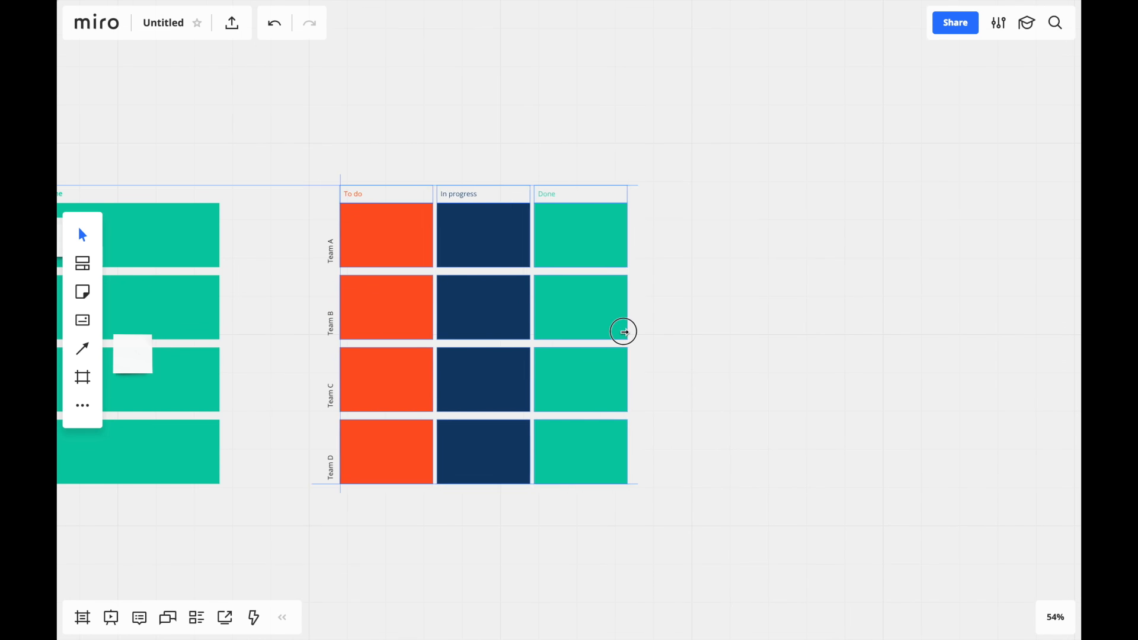
pyautogui.doubleClick(331, 247)
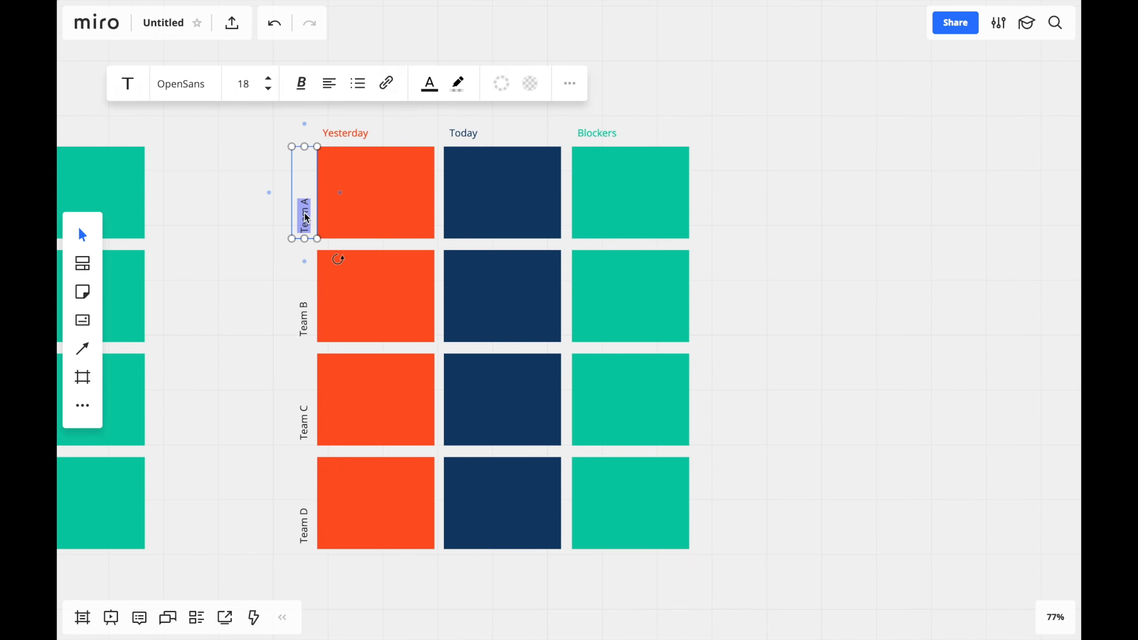
pyautogui.click(518, 210)
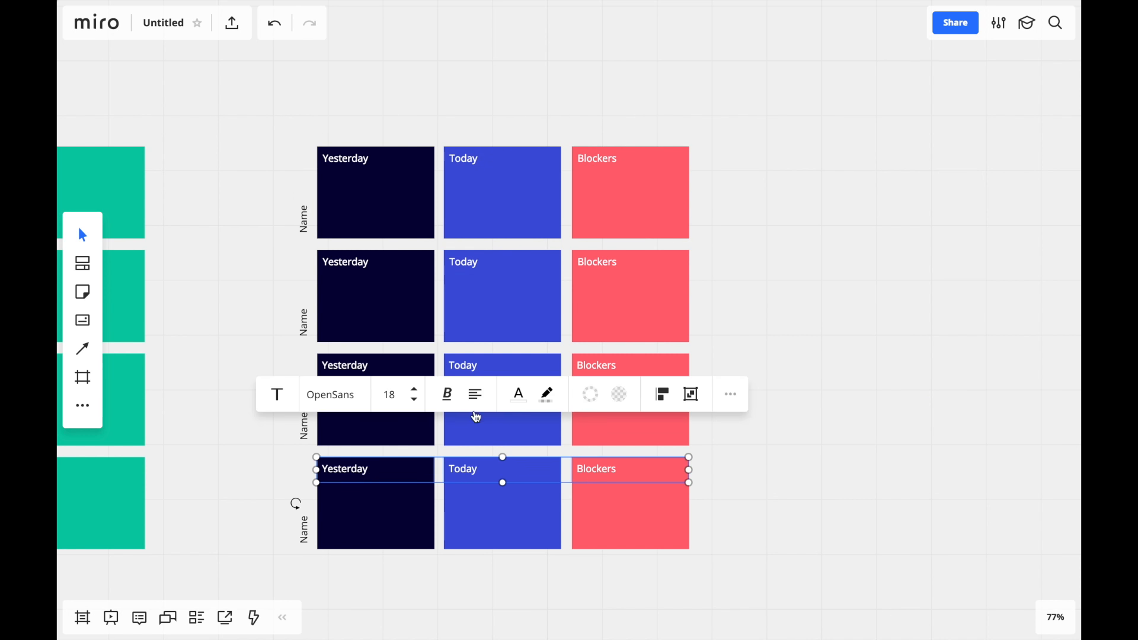
pyautogui.click(769, 161)
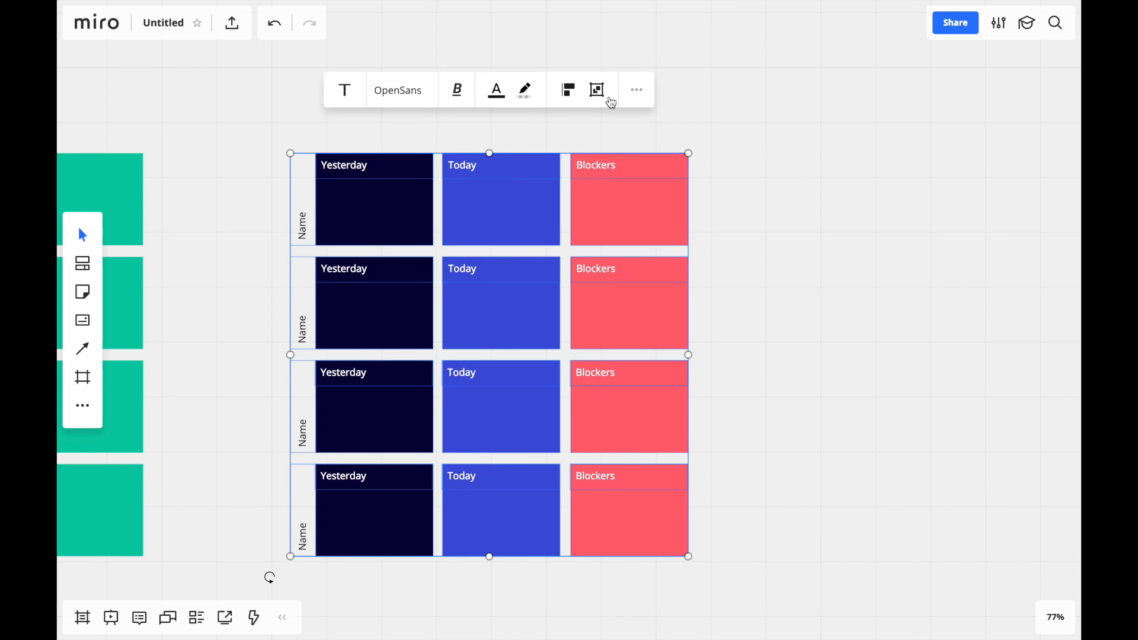
# - Save the selected grid as a template named Daily Standups, shared with the team
pyautogui.click(636, 89)
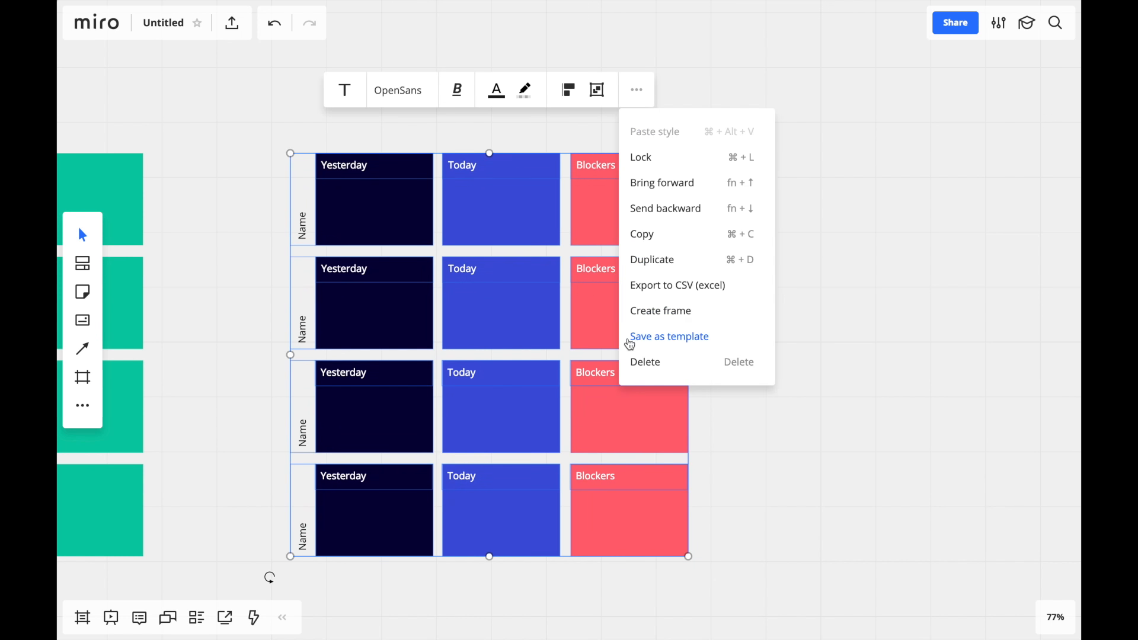
pyautogui.click(669, 335)
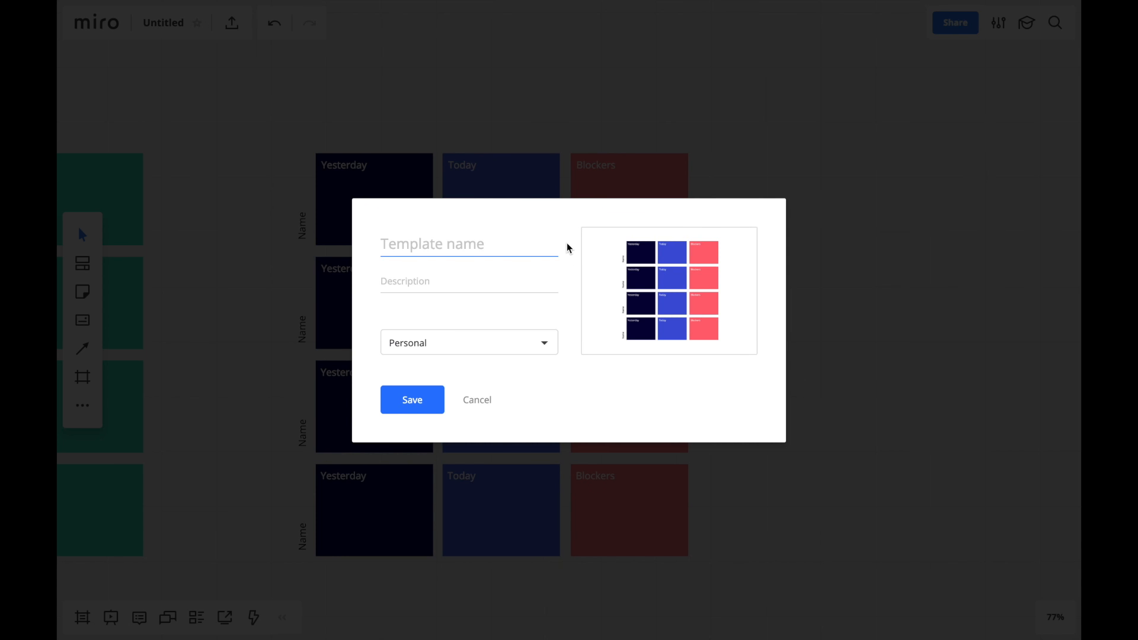
pyautogui.click(469, 342)
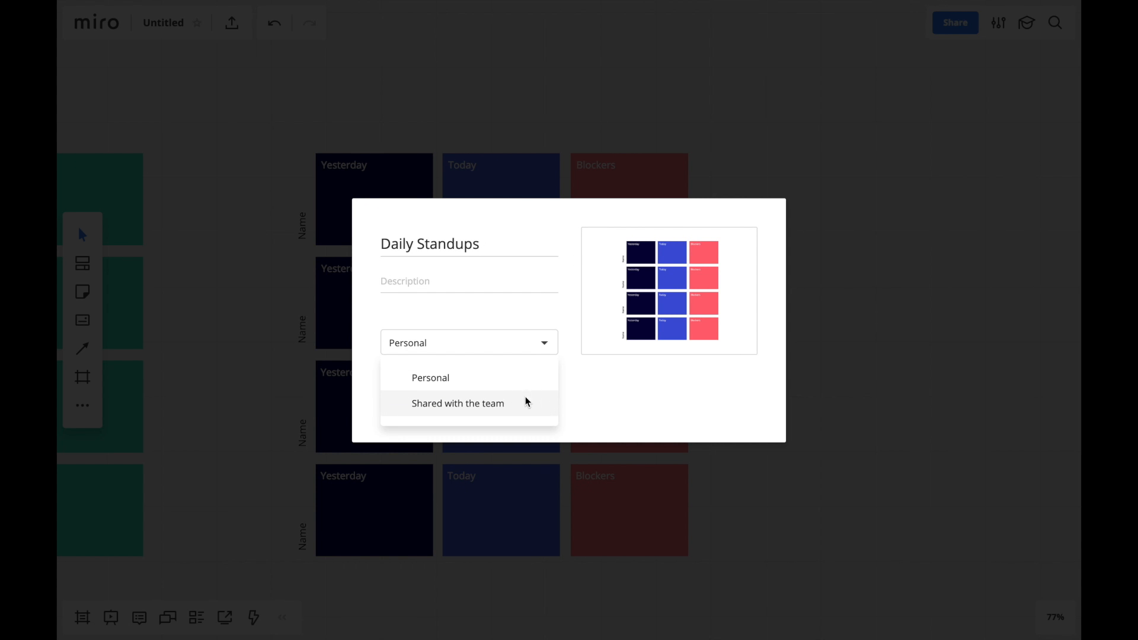
pyautogui.click(458, 403)
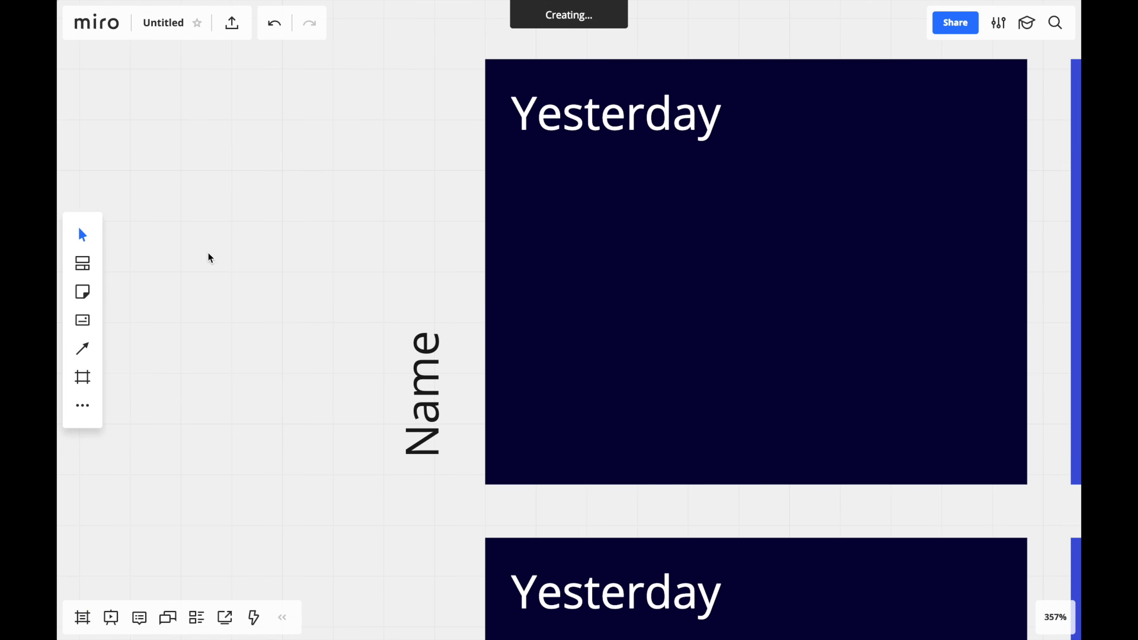
pyautogui.moveTo(81, 291)
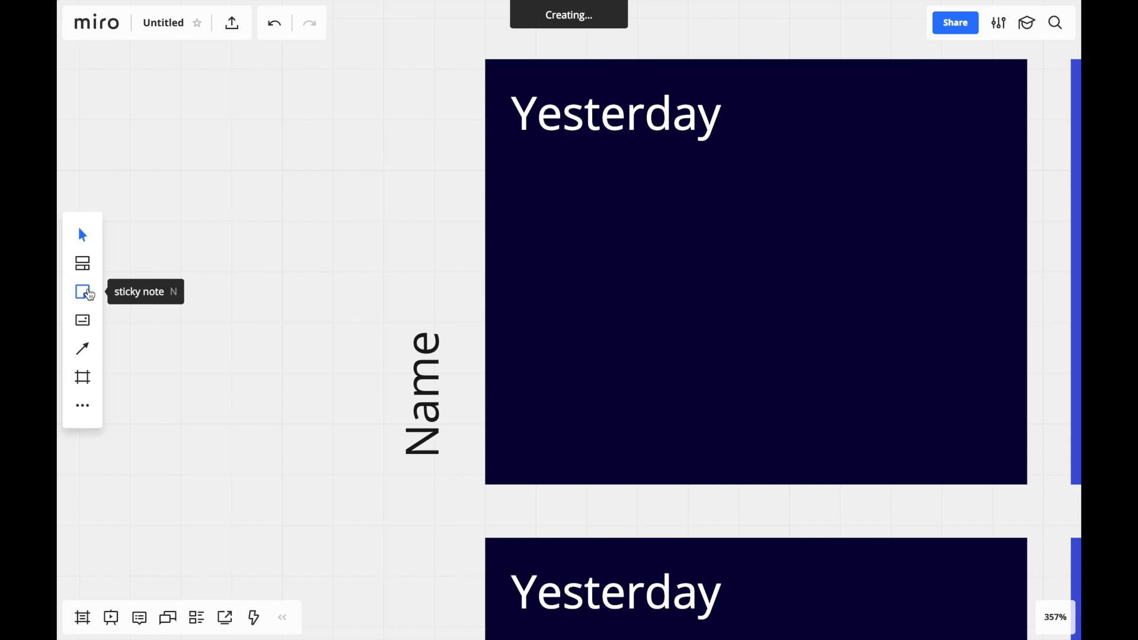
# - Place a white Task sticky note in the first Yesterday cell and tag it Product A
pyautogui.click(83, 291)
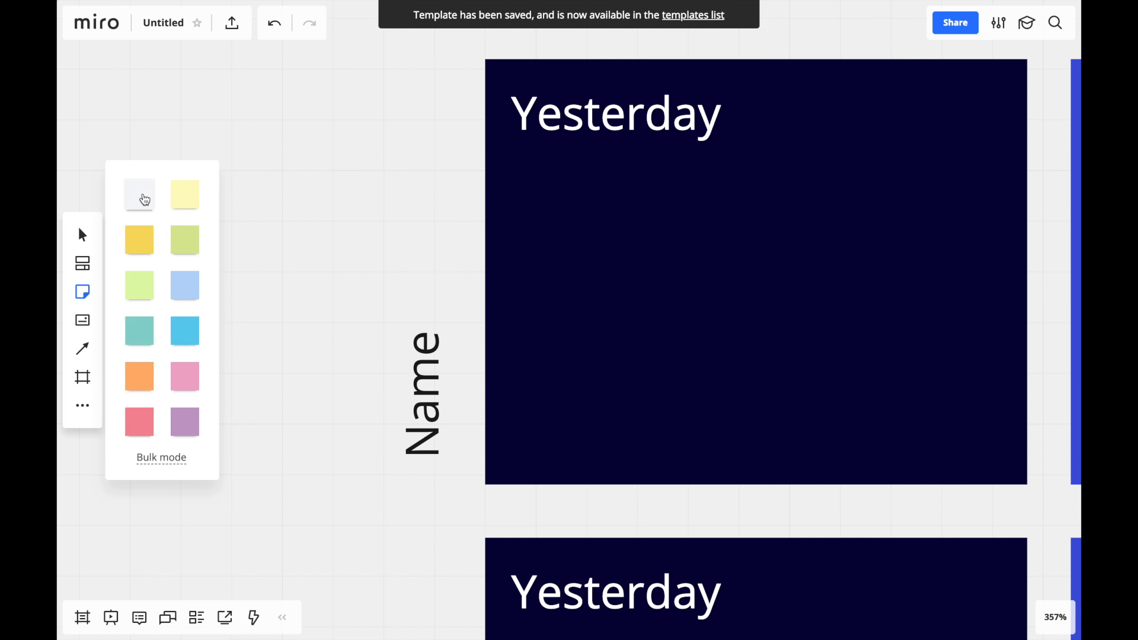
pyautogui.click(140, 194)
pyautogui.write('Task')
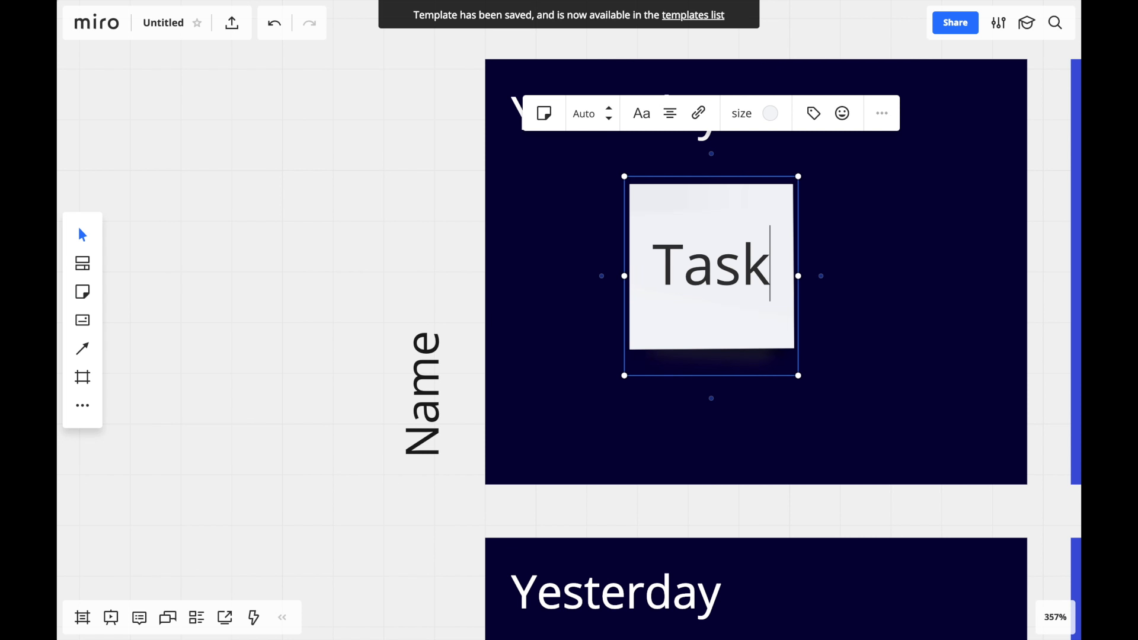
pyautogui.moveTo(759, 216)
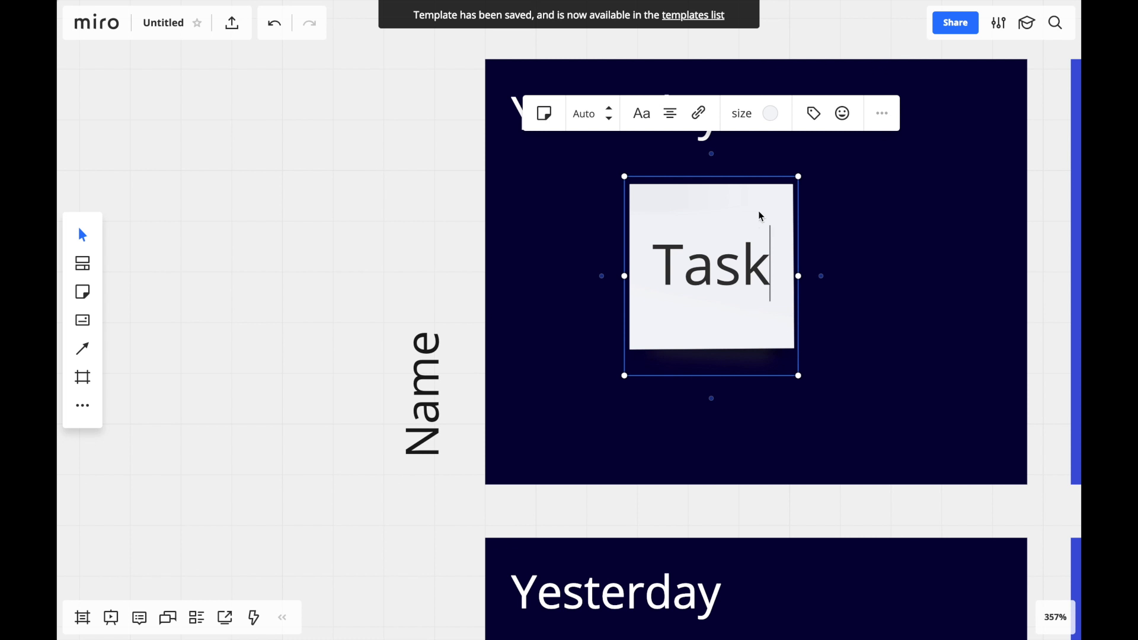
pyautogui.click(812, 114)
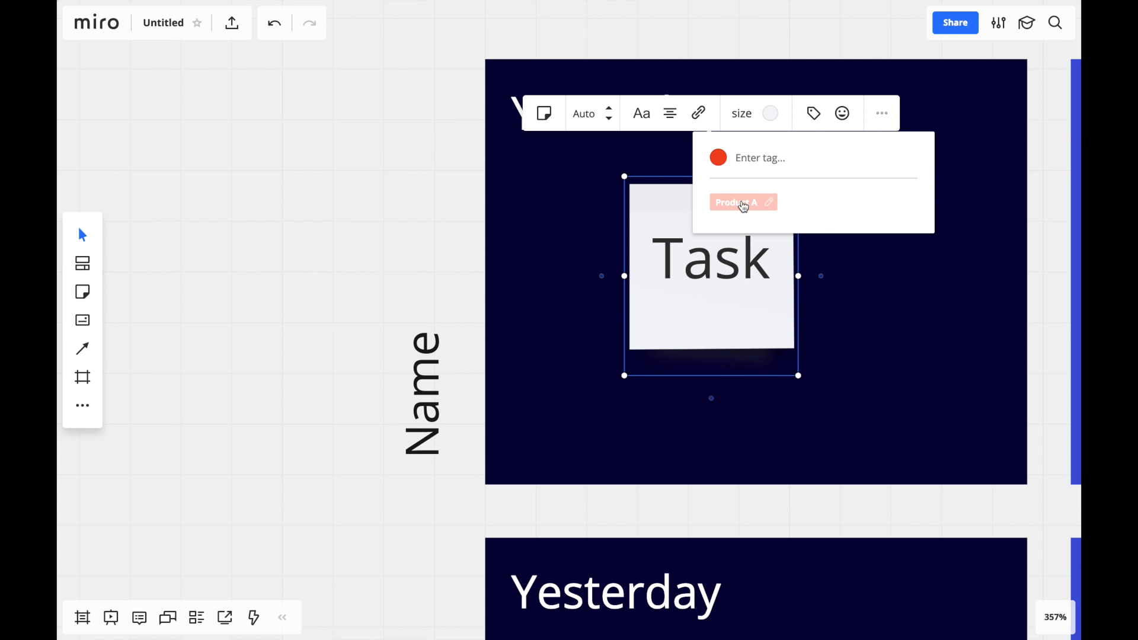
pyautogui.click(736, 203)
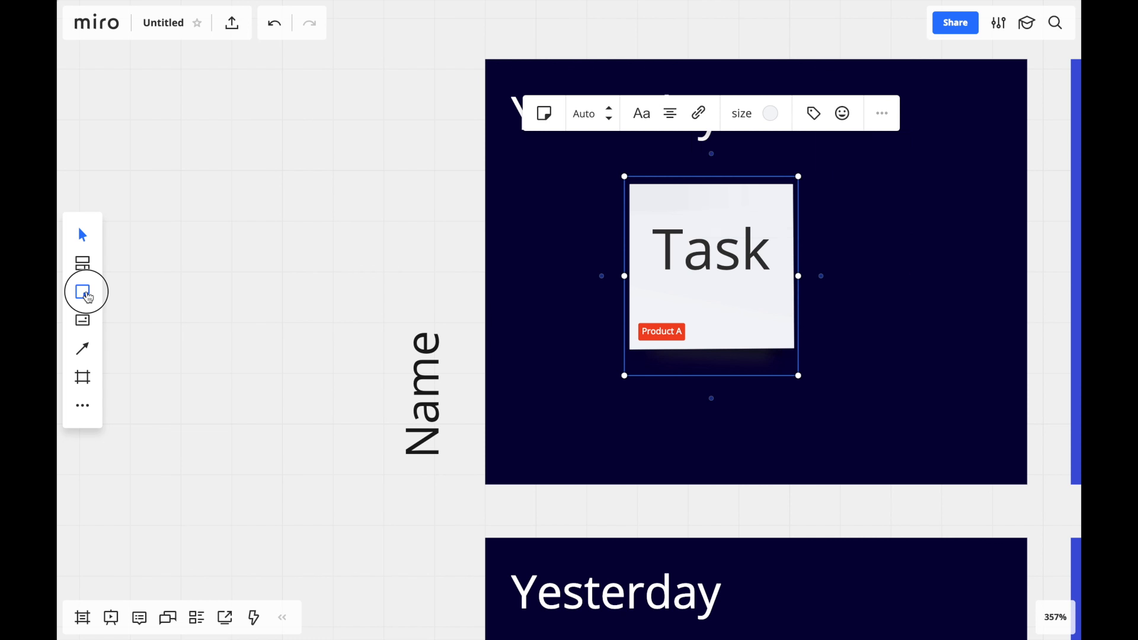
# - Use bulk sticky notes to add Task under Today and Blocker under Blockers in the first row
pyautogui.click(82, 291)
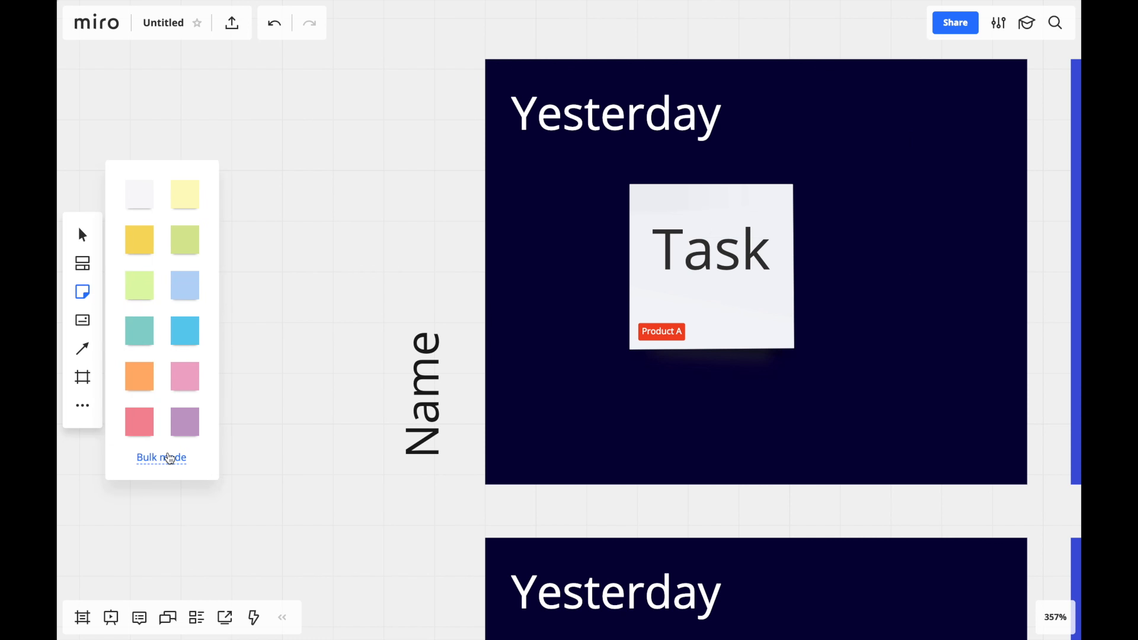
pyautogui.click(161, 457)
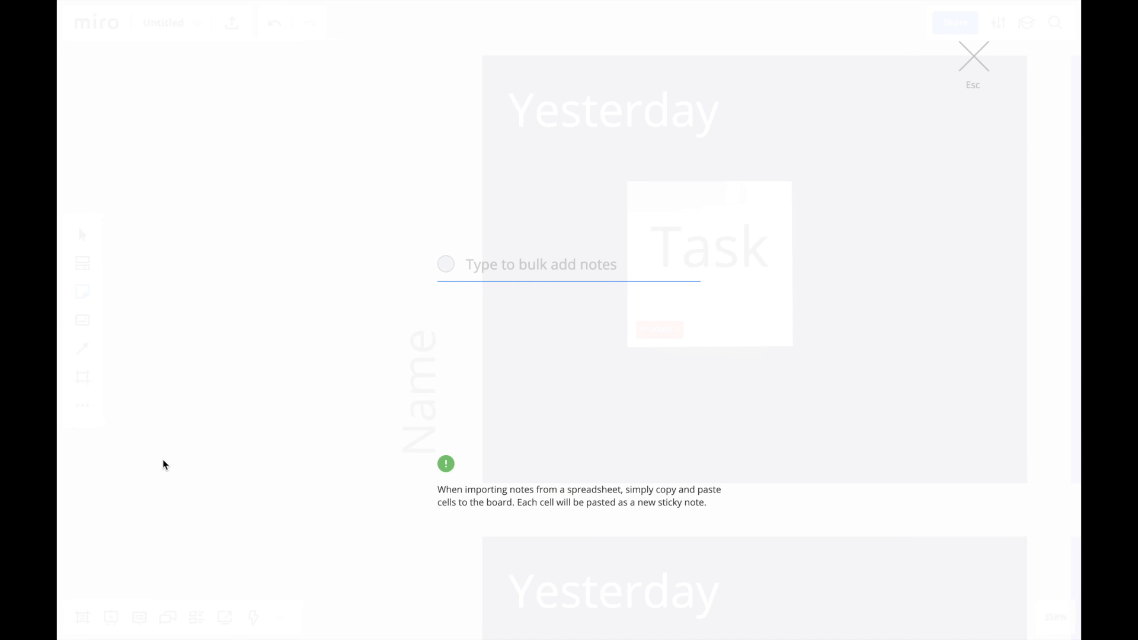
pyautogui.write('Task')
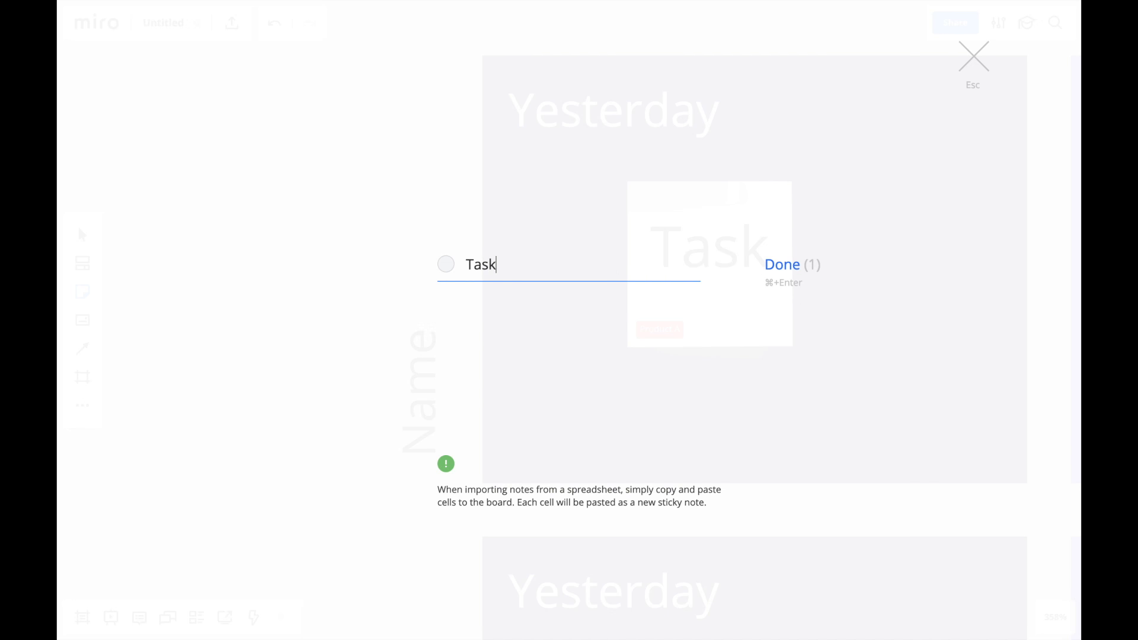
pyautogui.write('Blocker')
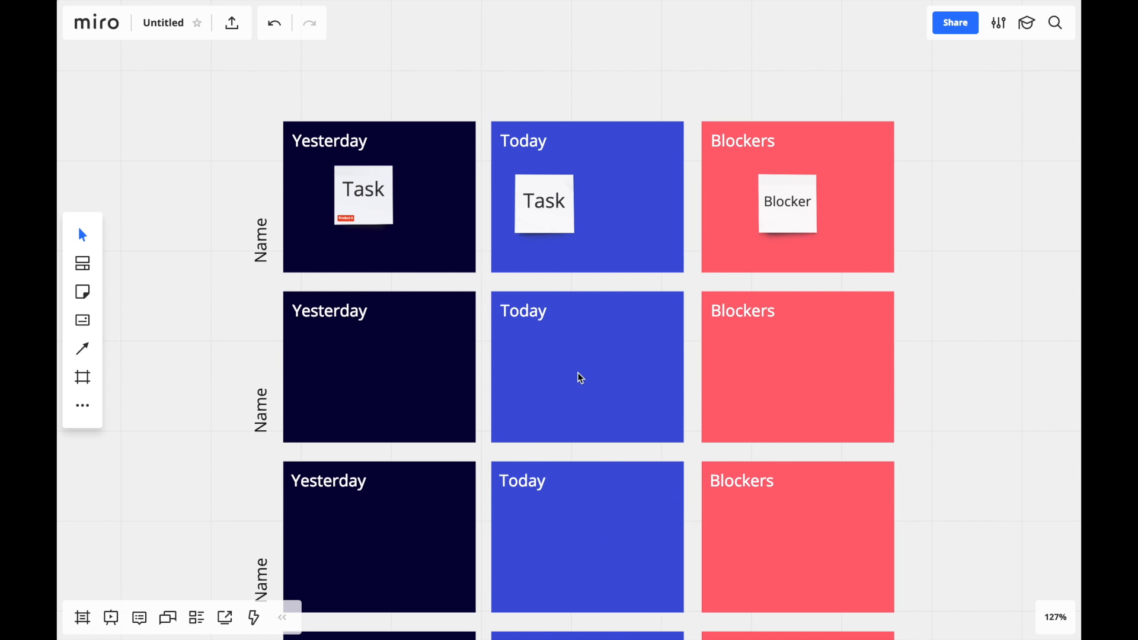
# - Title the card Summary, assign it to the listed teammate and set its due date to Mar 20
pyautogui.scroll(3)
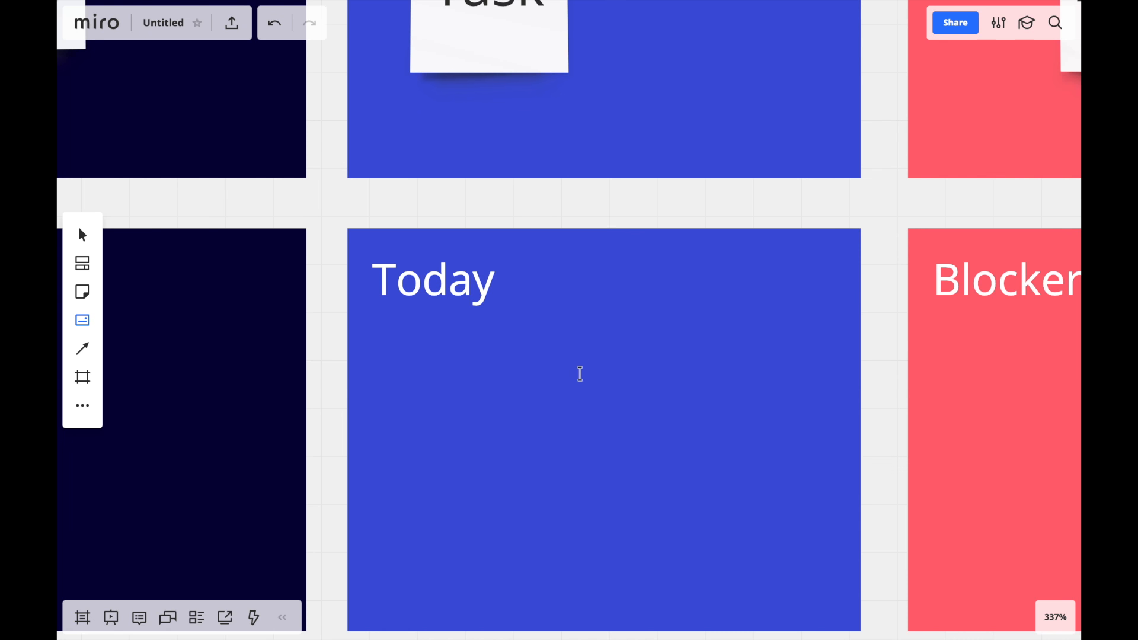
pyautogui.write('Summ')
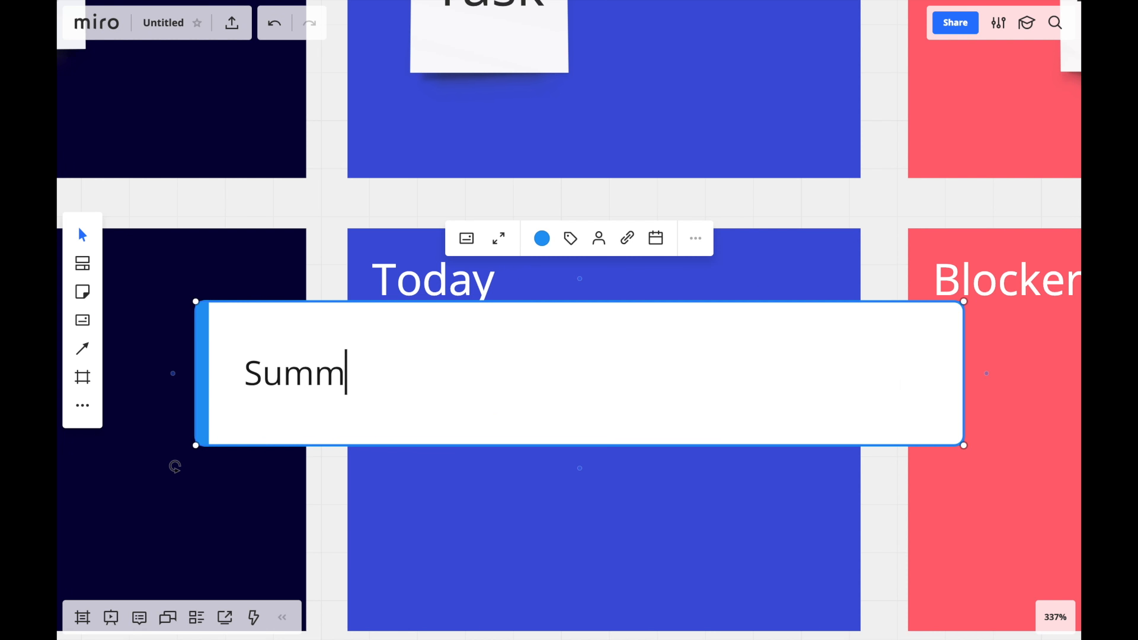
pyautogui.write('ary')
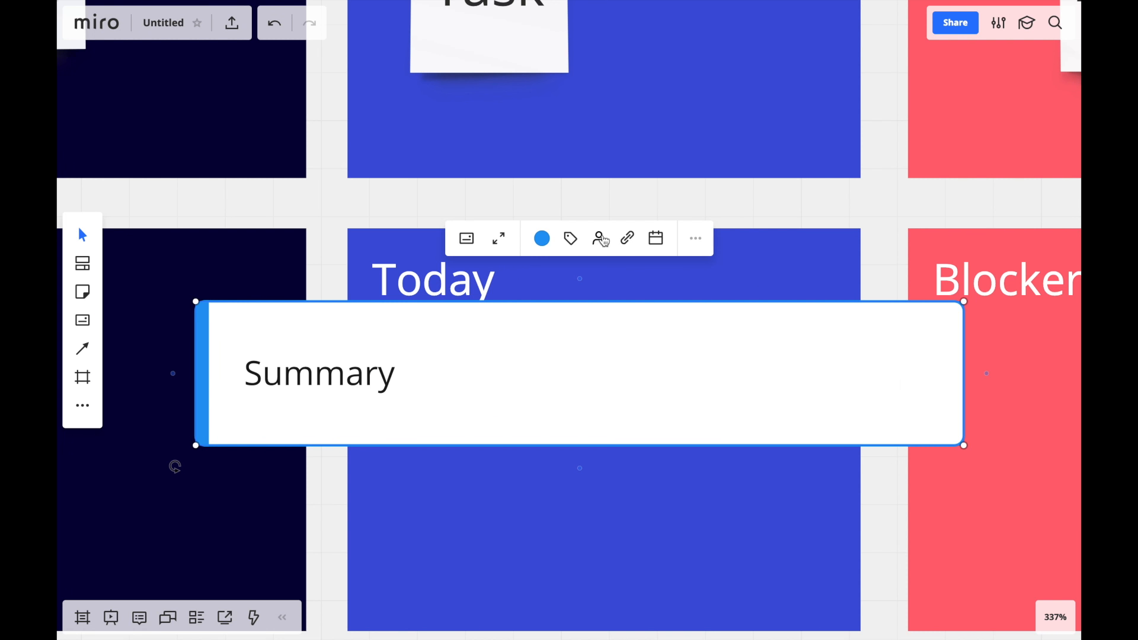
pyautogui.click(598, 238)
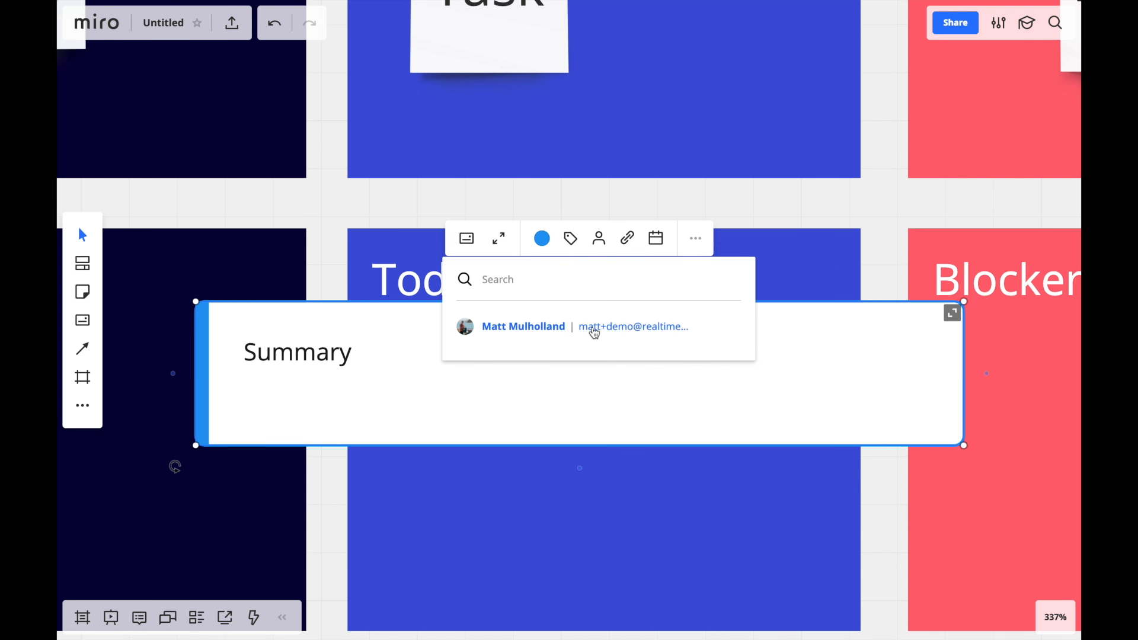
pyautogui.click(656, 238)
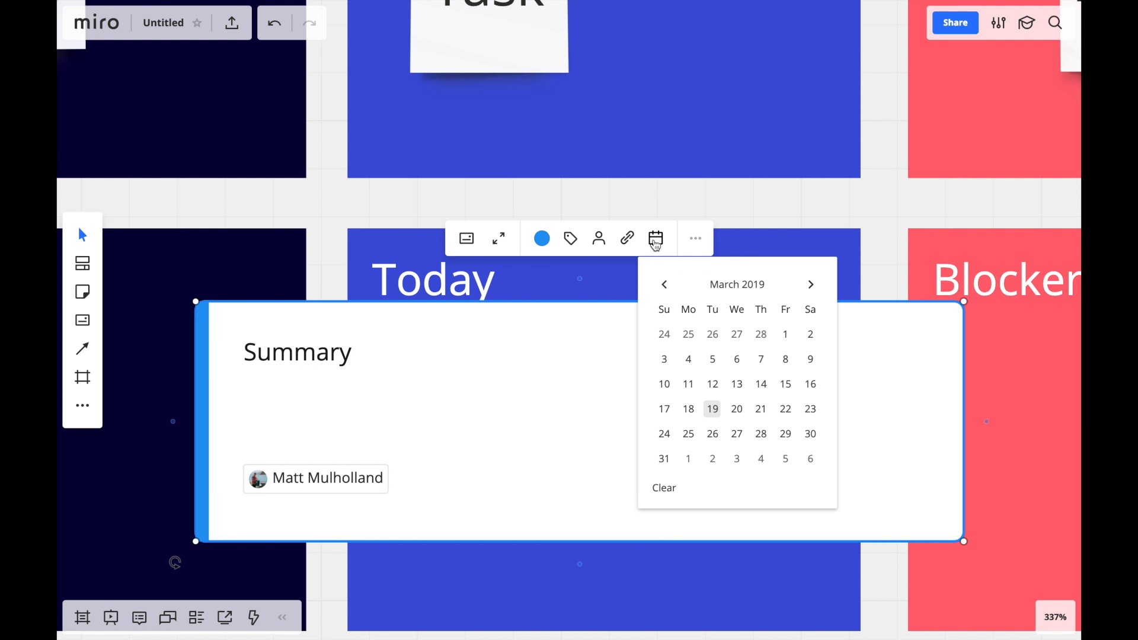
pyautogui.click(736, 409)
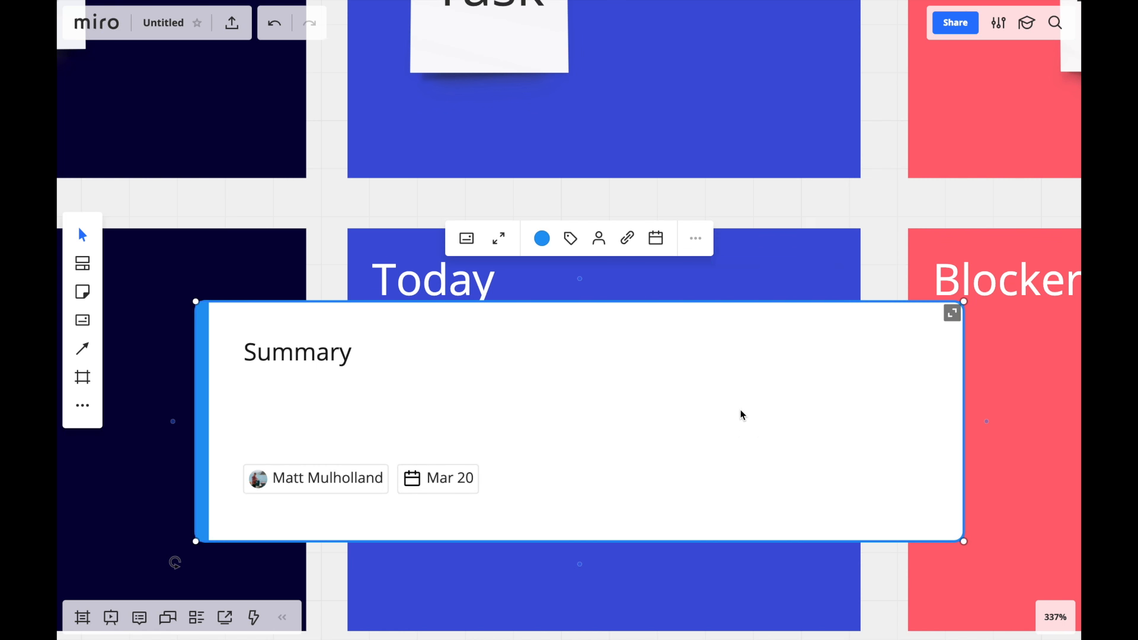
# - Tag the card Product A and edit its long description in the expanded details view
pyautogui.click(570, 238)
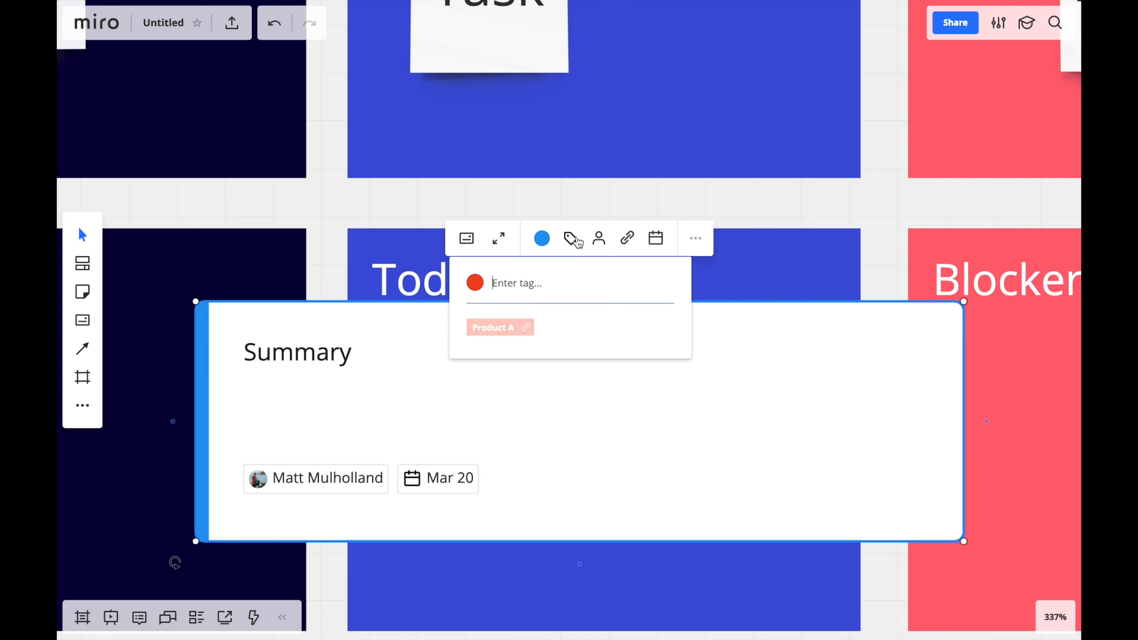
pyautogui.click(493, 327)
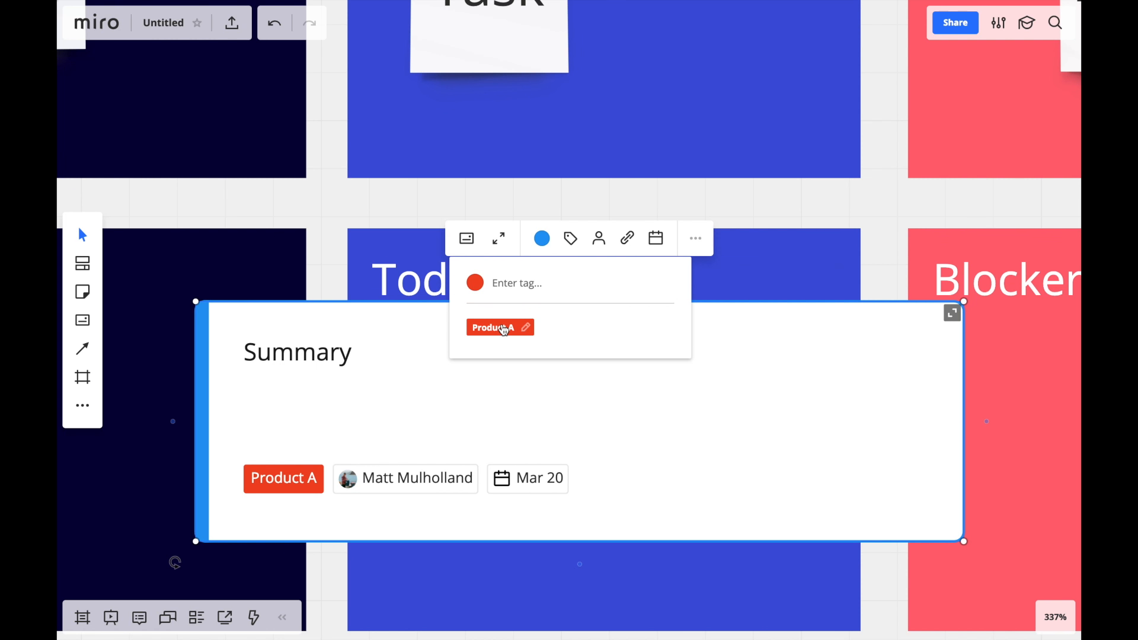
pyautogui.moveTo(499, 239)
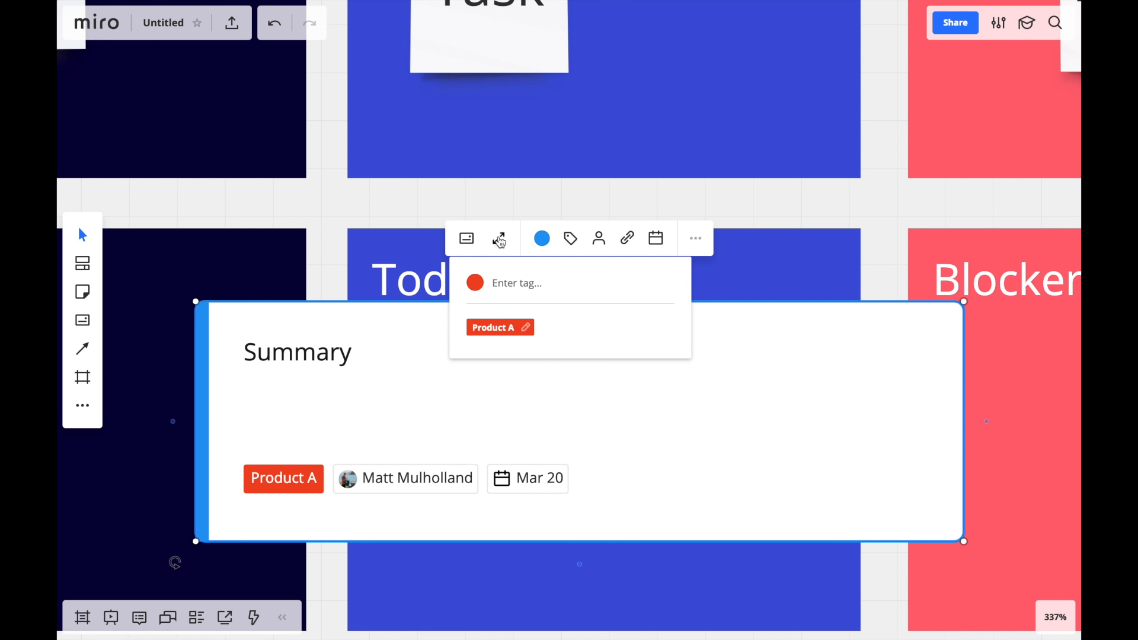
pyautogui.click(499, 238)
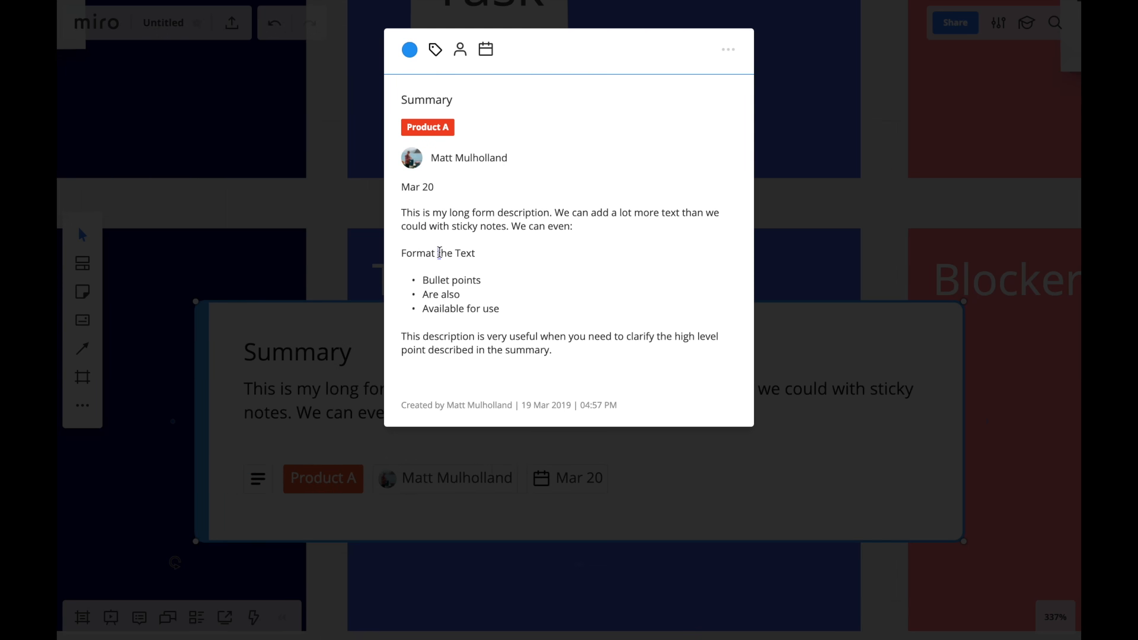
pyautogui.doubleClick(438, 253)
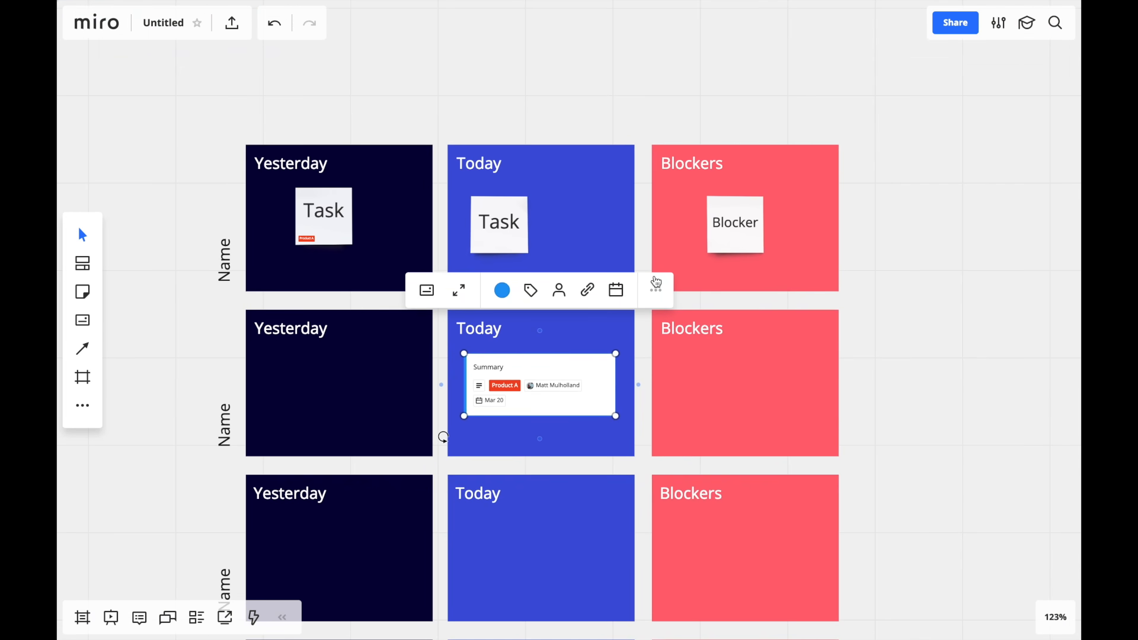
# - Move the Summary card to the second-row Yesterday cell and connect the Blocker note to it with a curved arrow
pyautogui.click(735, 223)
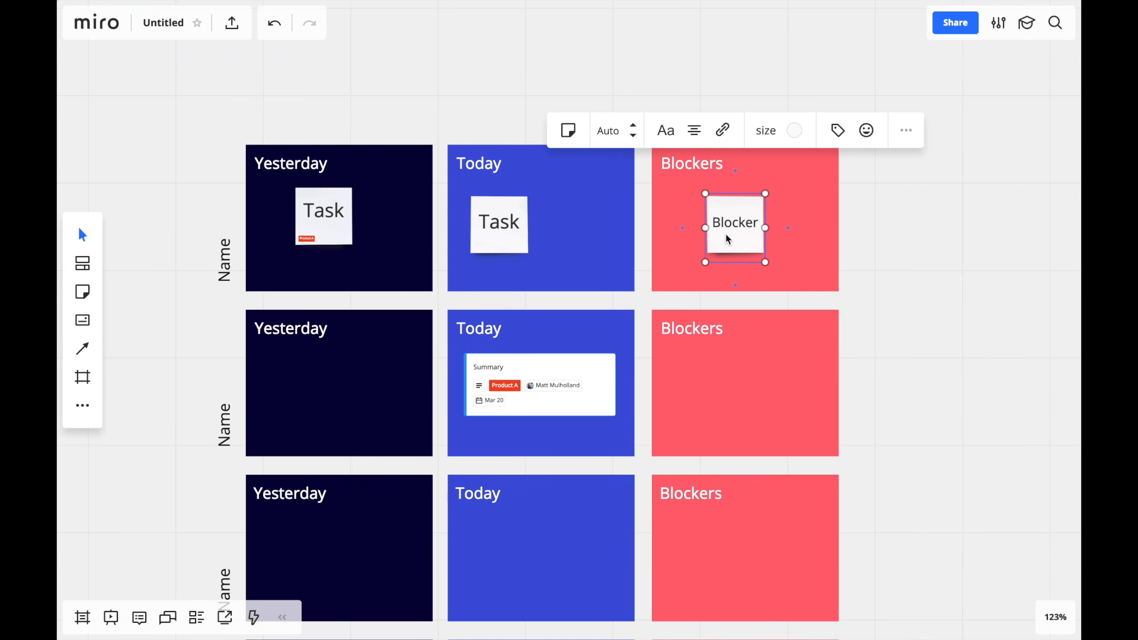
pyautogui.moveTo(683, 239)
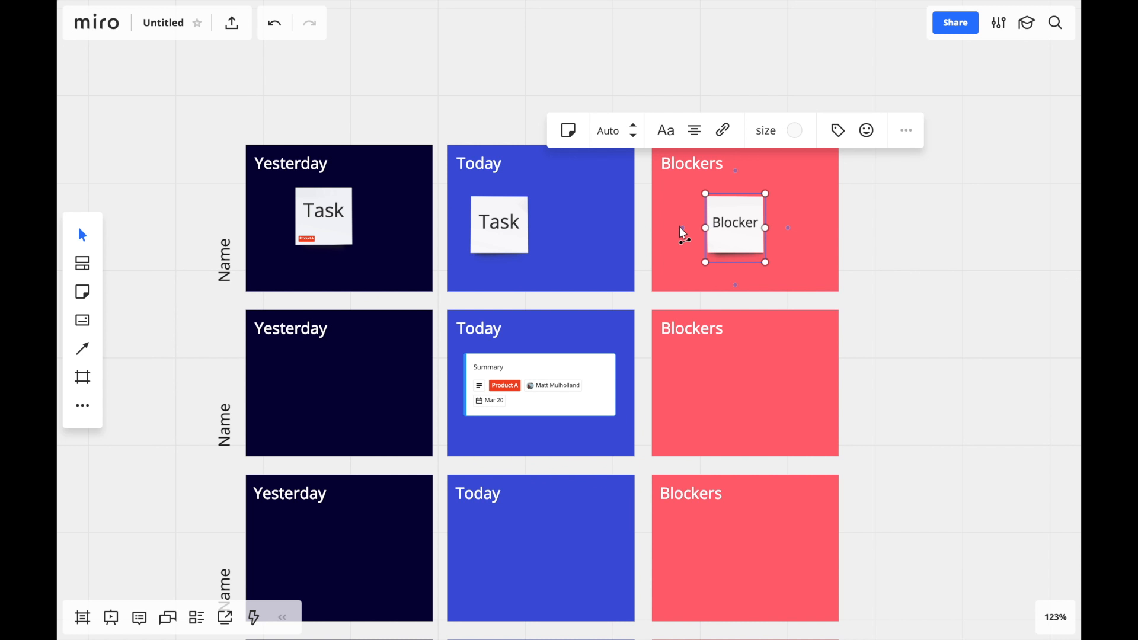
pyautogui.moveTo(735, 285)
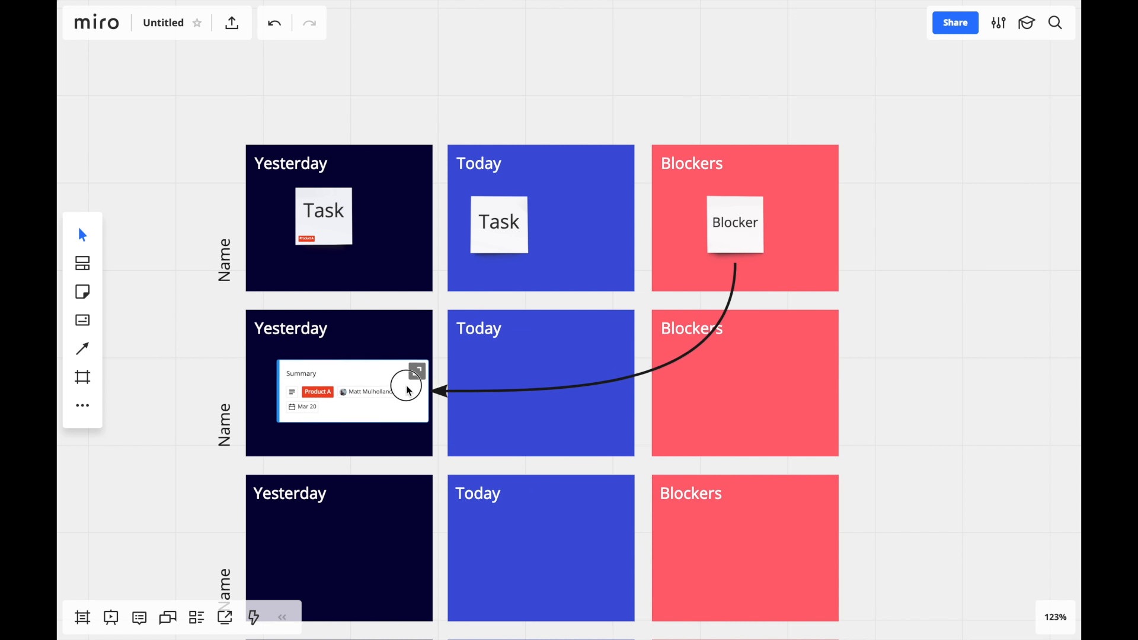
pyautogui.scroll(-3)
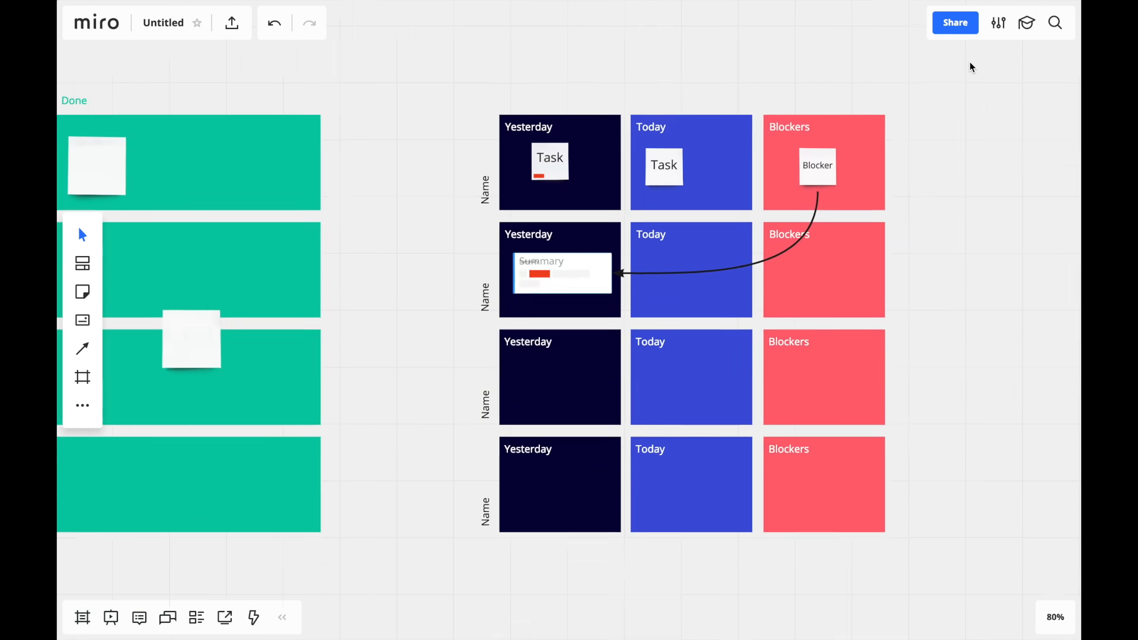
# - Zoom out and wrap the standup board in its own frame, New frame
pyautogui.scroll(-3)
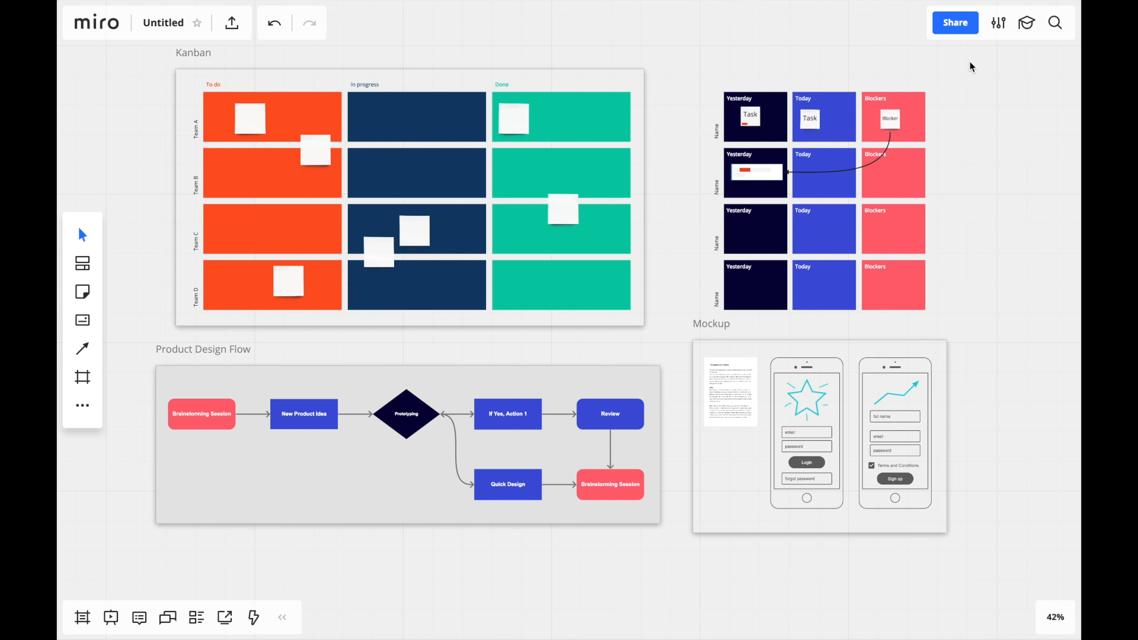
pyautogui.moveTo(154, 390)
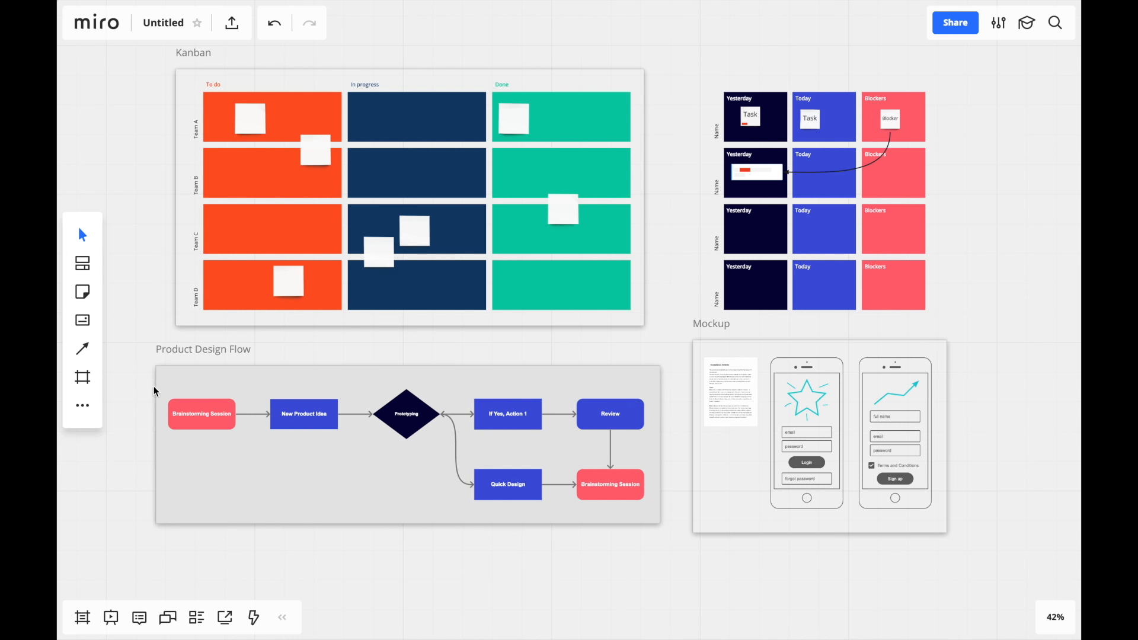
pyautogui.click(82, 377)
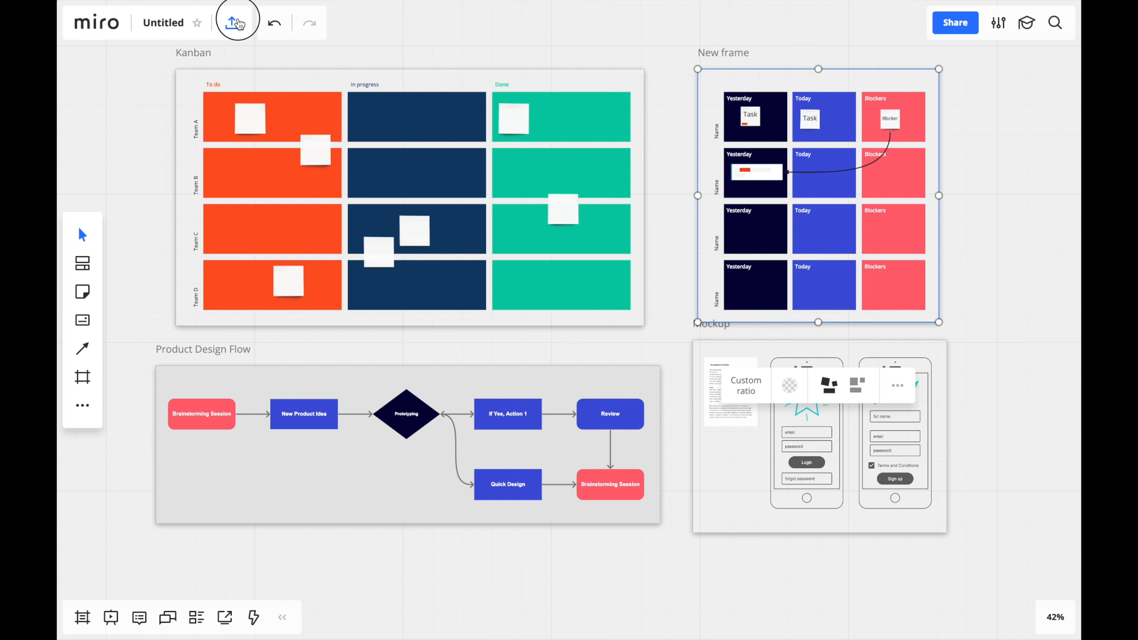
pyautogui.click(232, 21)
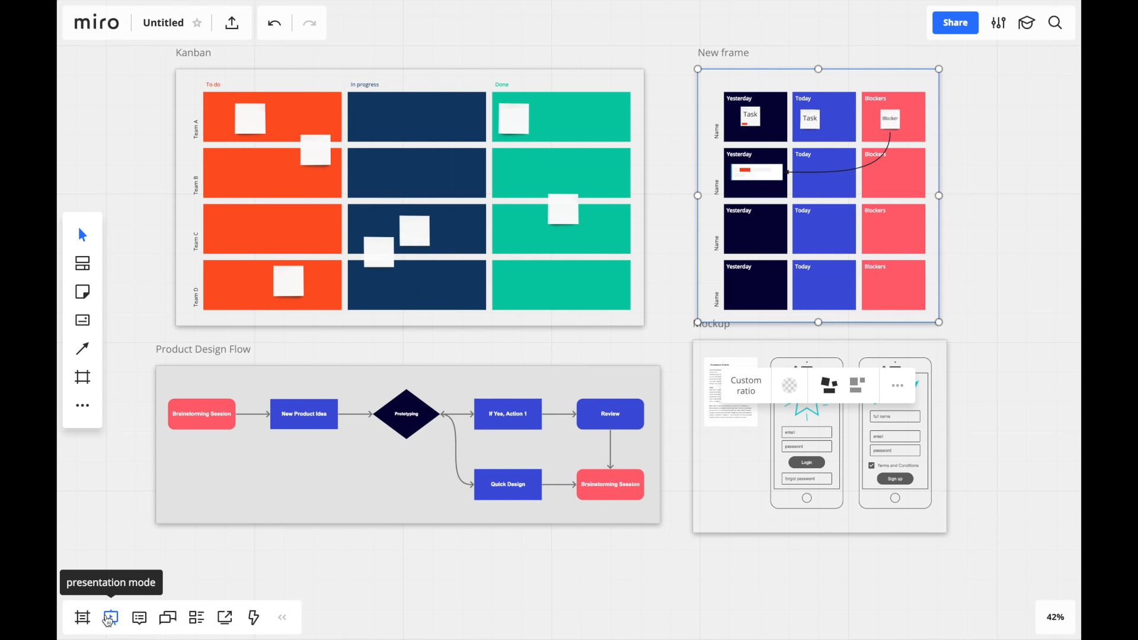
pyautogui.moveTo(81, 618)
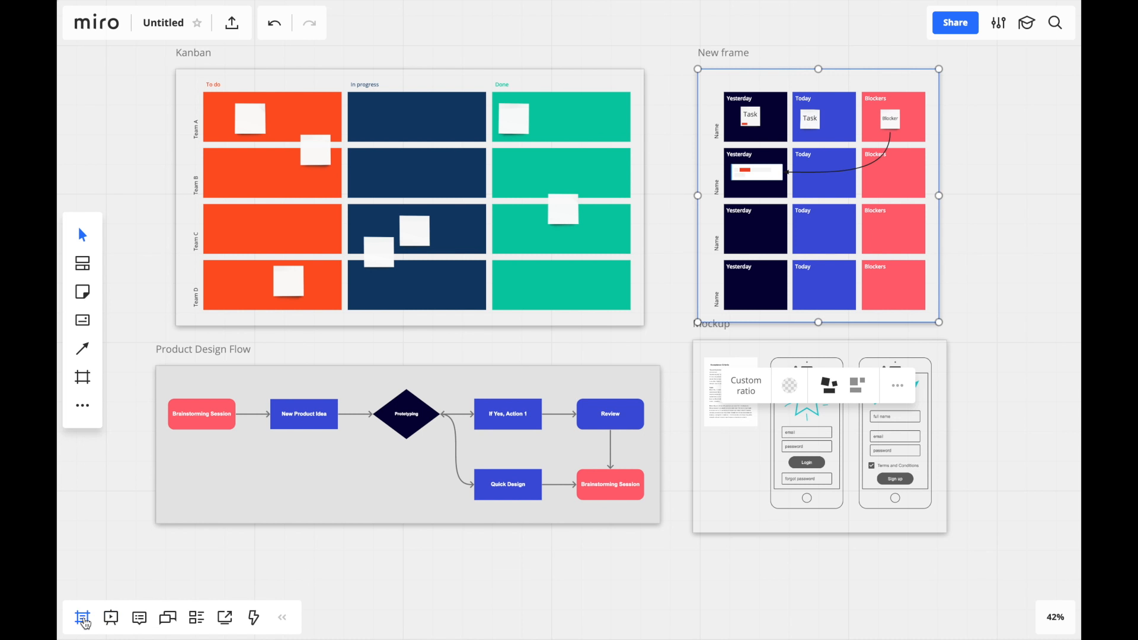
# - Check the Frames list shows New frame after Kanban, Product Design Flow and Mockup, then browse the apps collection
pyautogui.click(83, 618)
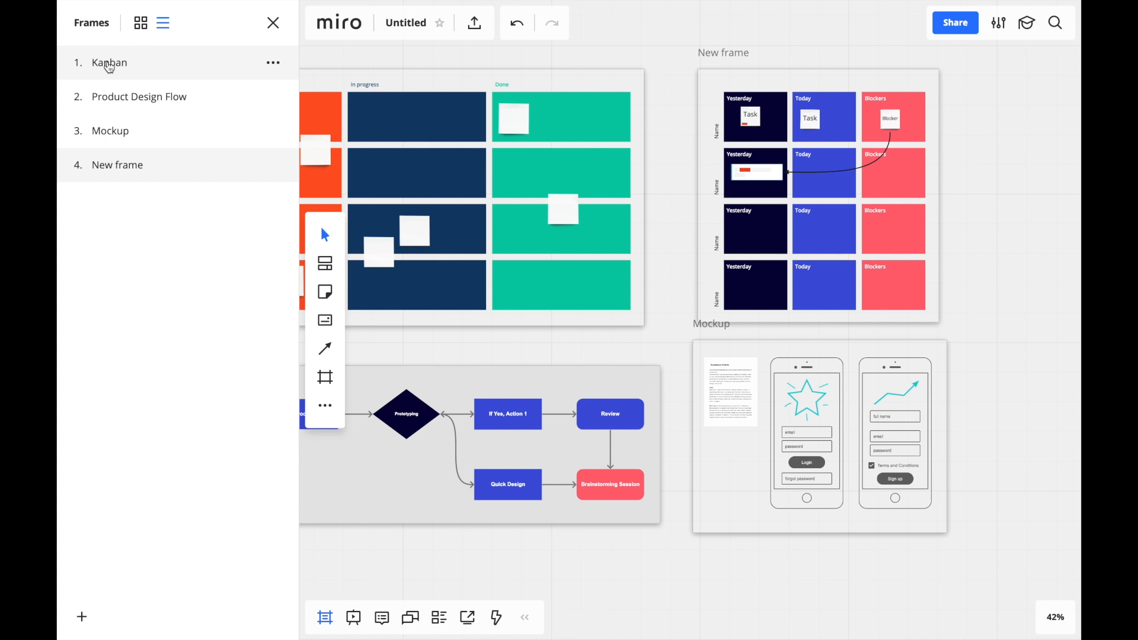
pyautogui.click(274, 22)
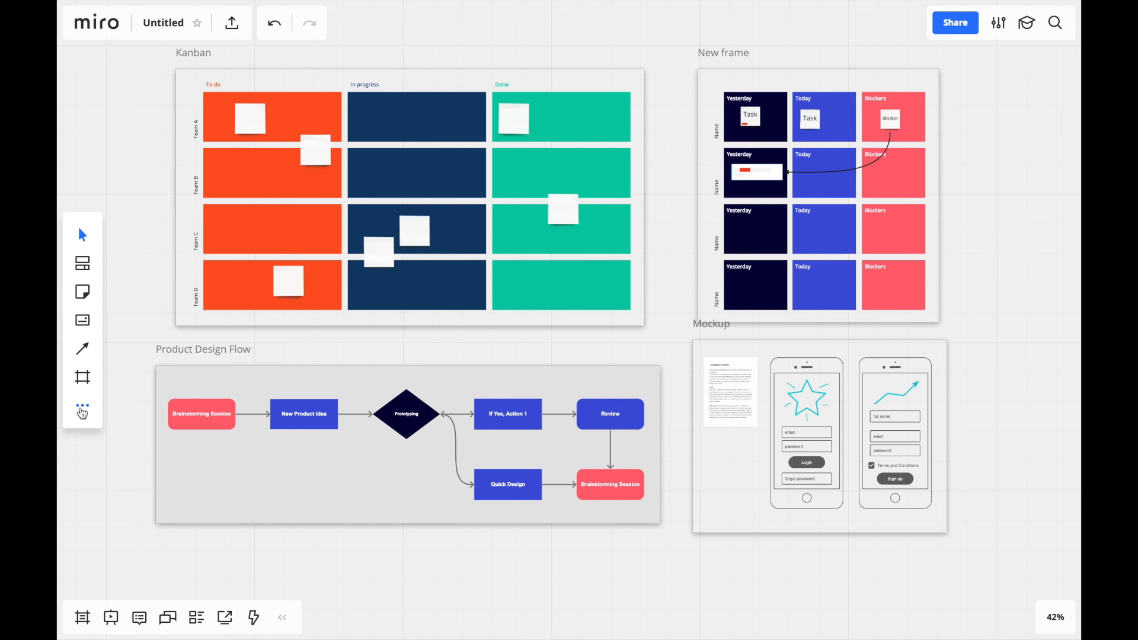
pyautogui.click(83, 408)
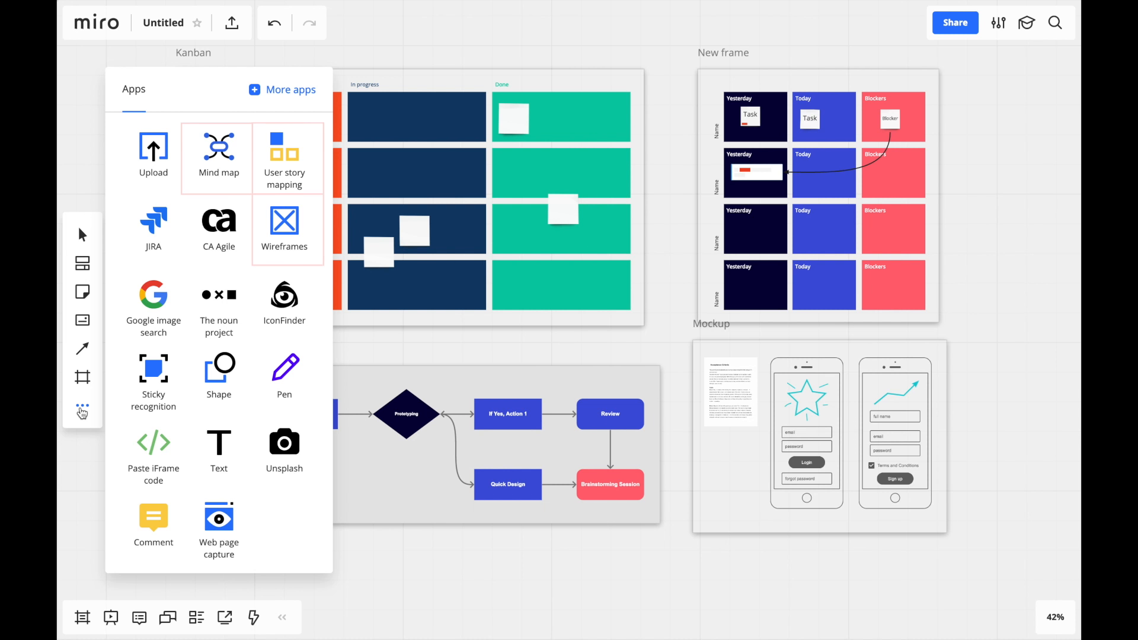
pyautogui.moveTo(153, 228)
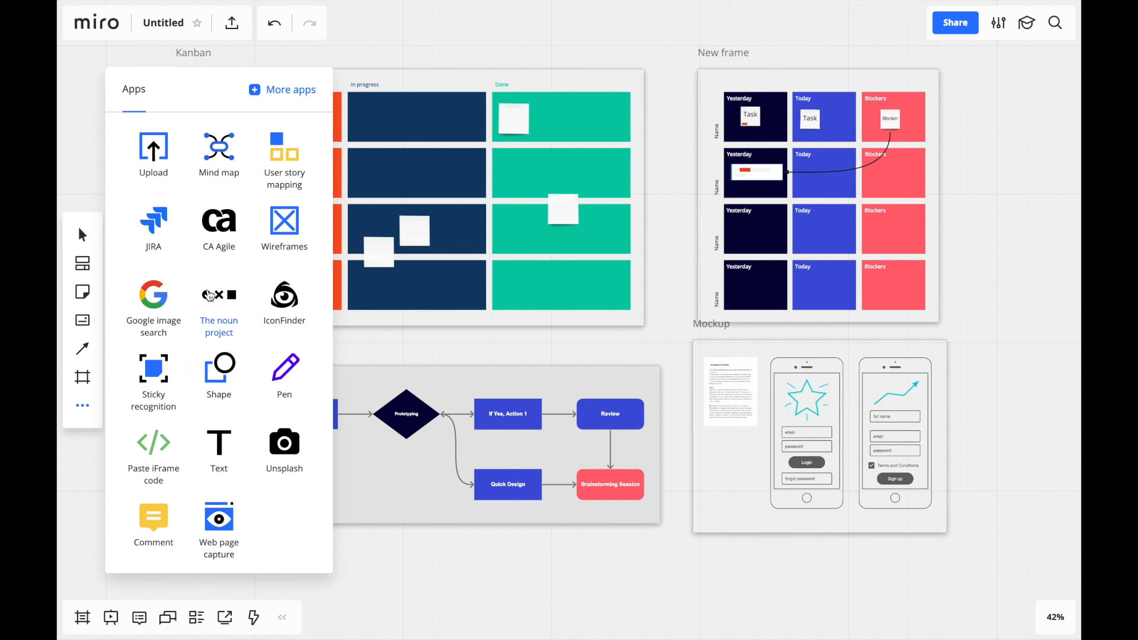
pyautogui.moveTo(280, 100)
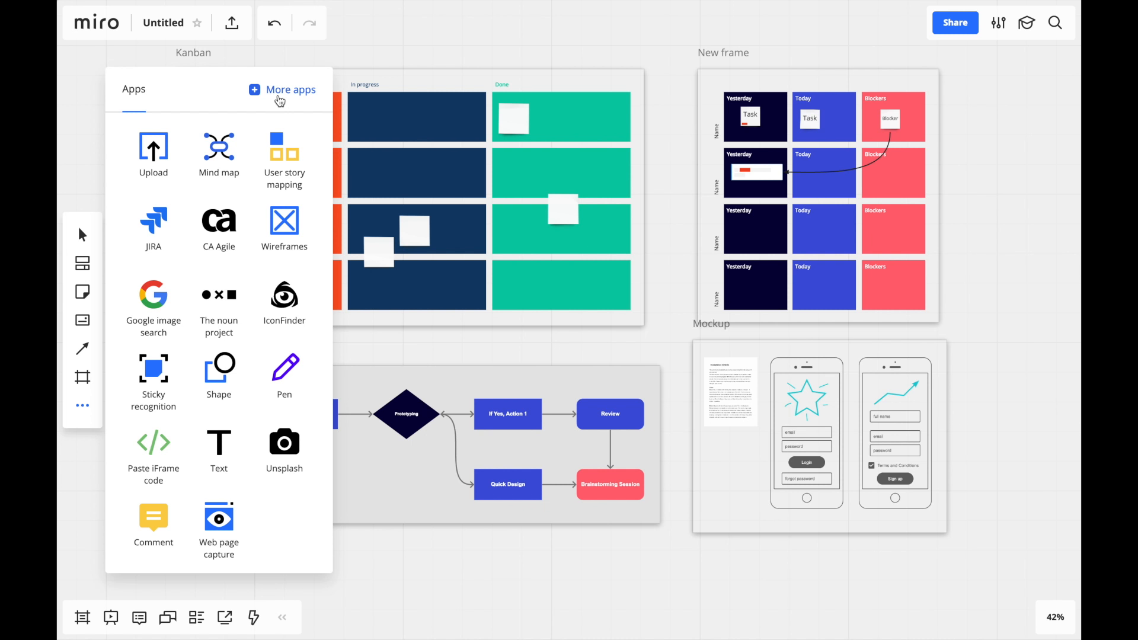
pyautogui.moveTo(153, 222)
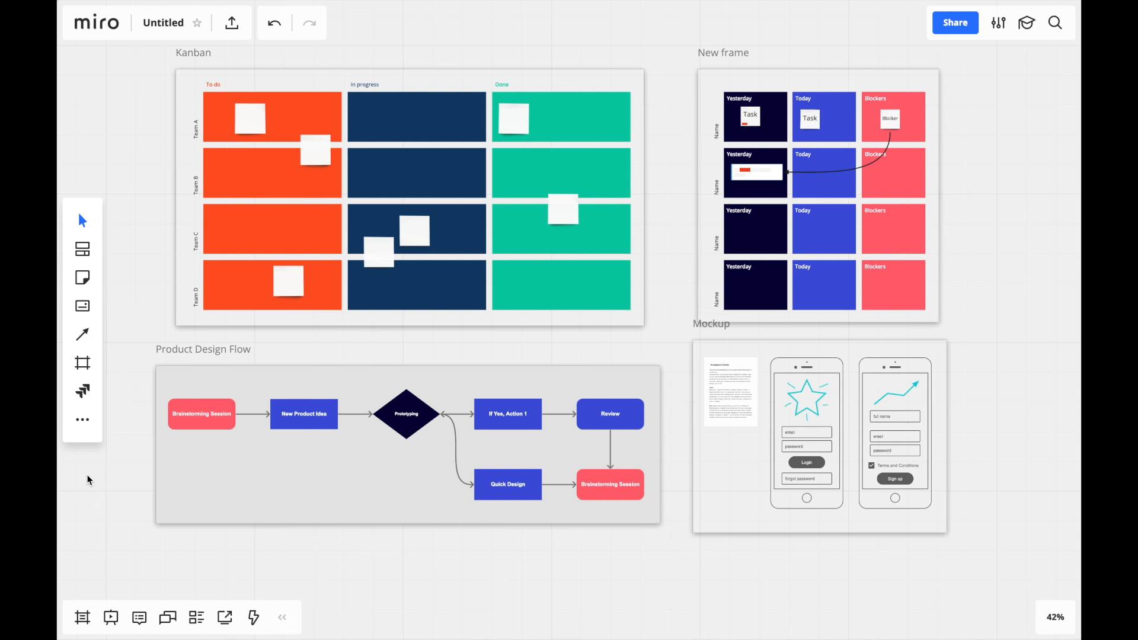
pyautogui.moveTo(128, 289)
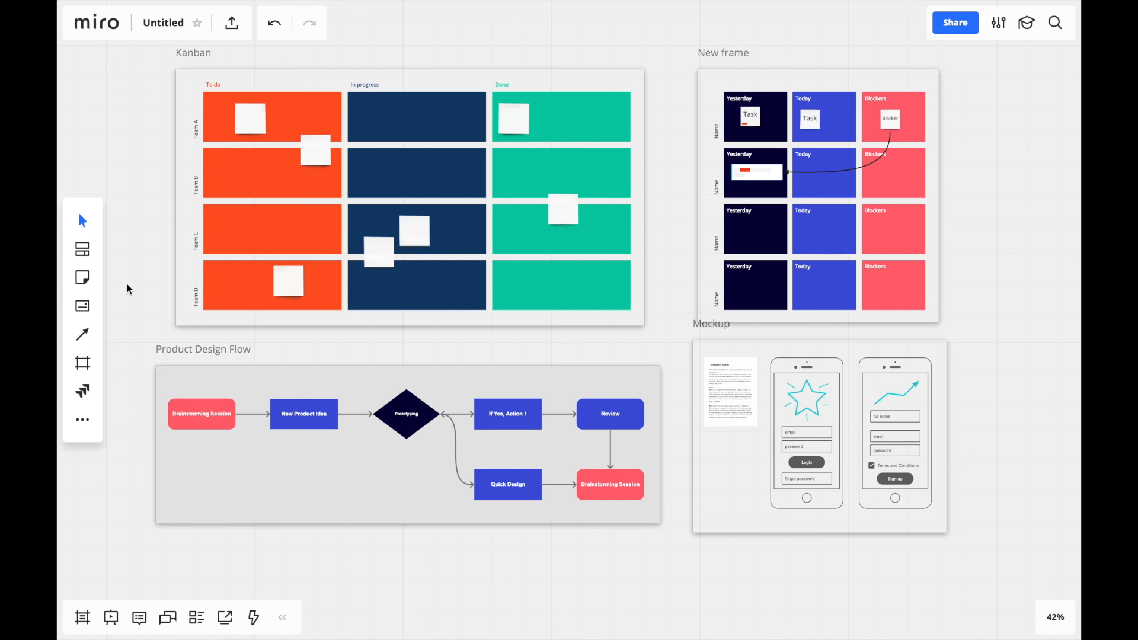